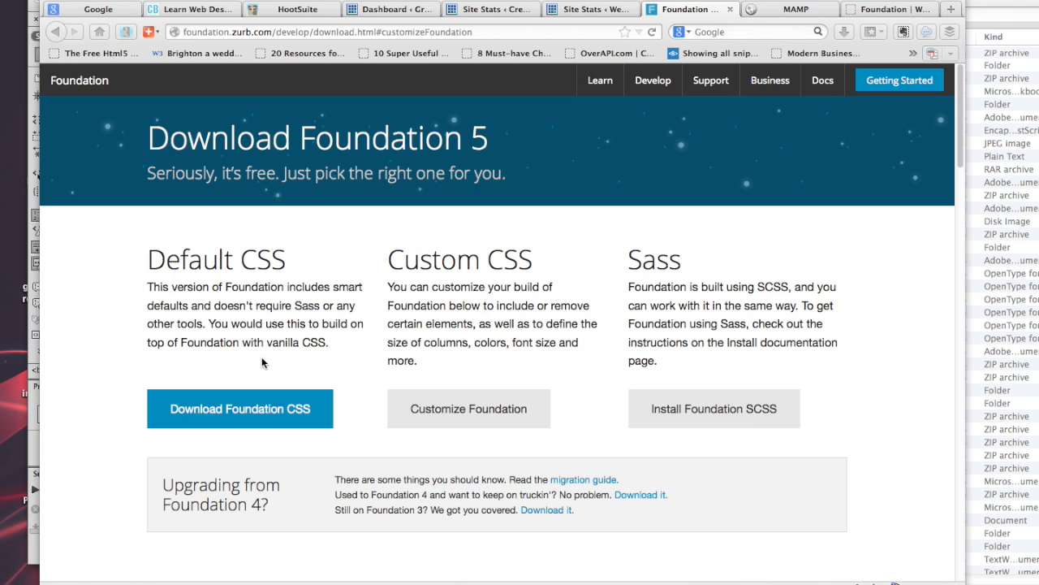
mouse_move(258, 356)
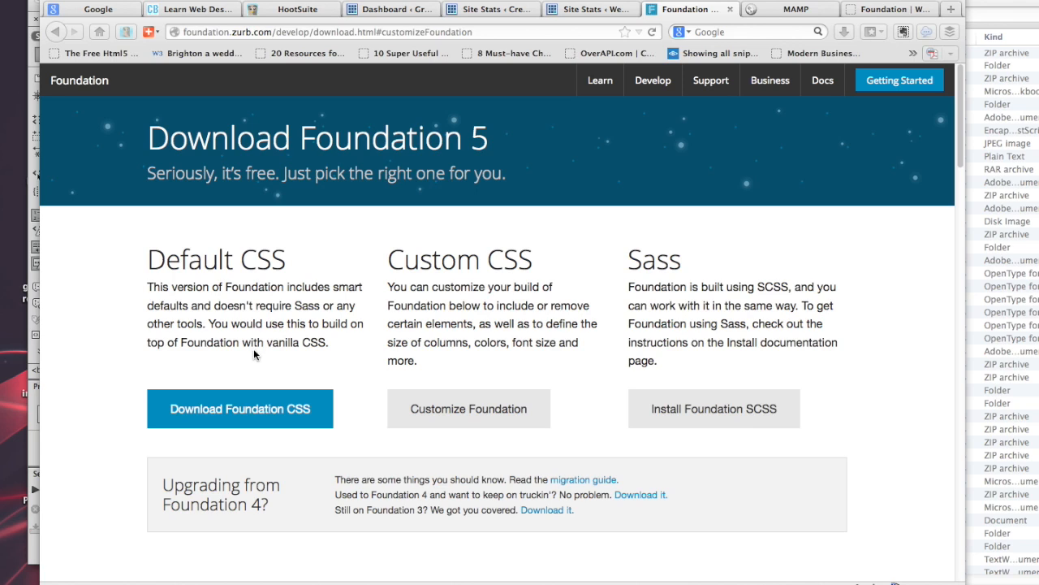
mouse_move(238, 229)
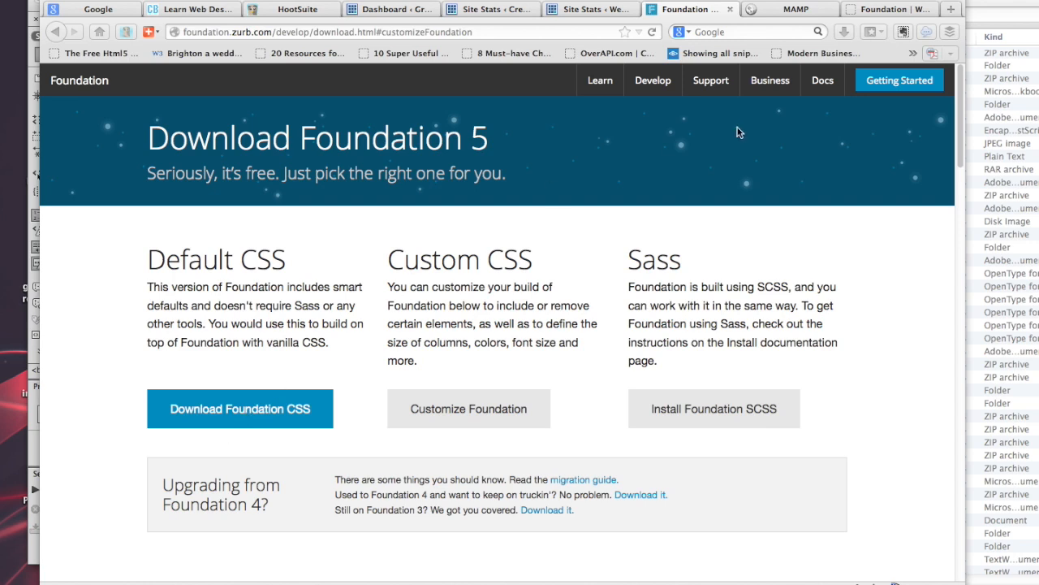
Show the Downloads and MAMP htdocs folders in Finder and select the silverback folder.
left_click(844, 32)
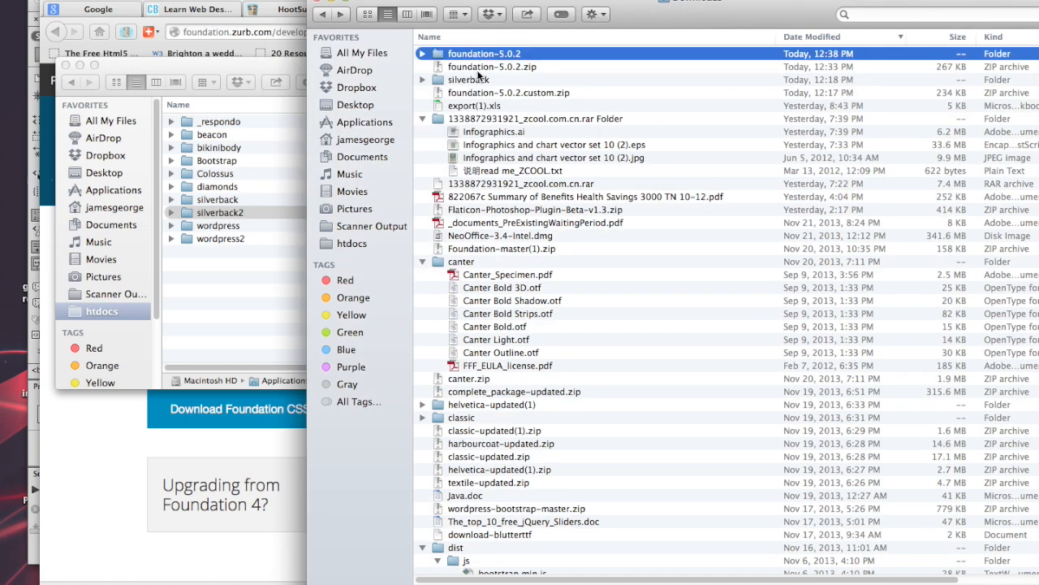
mouse_move(463, 58)
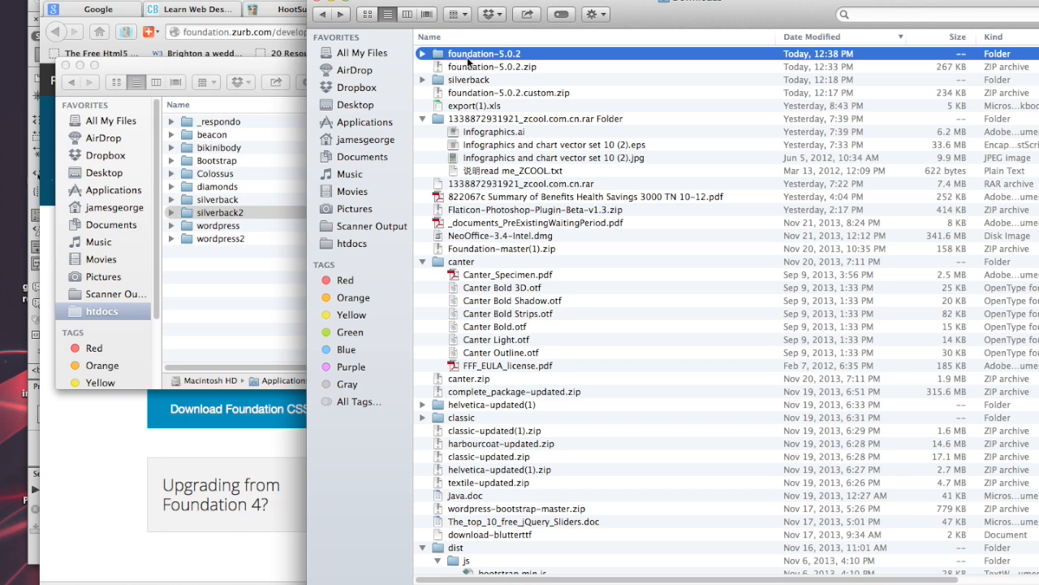
mouse_move(200, 317)
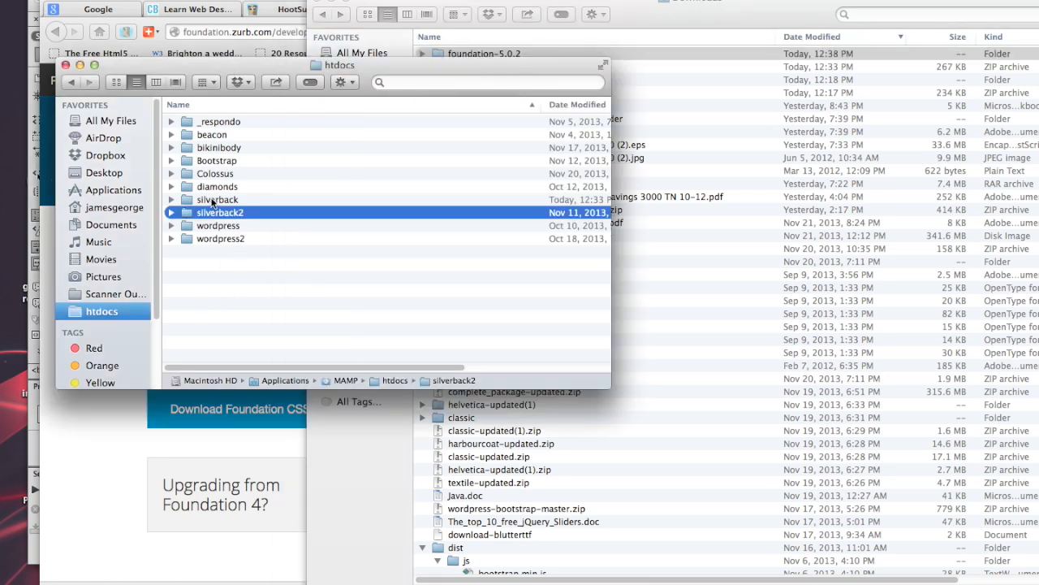
left_click(216, 199)
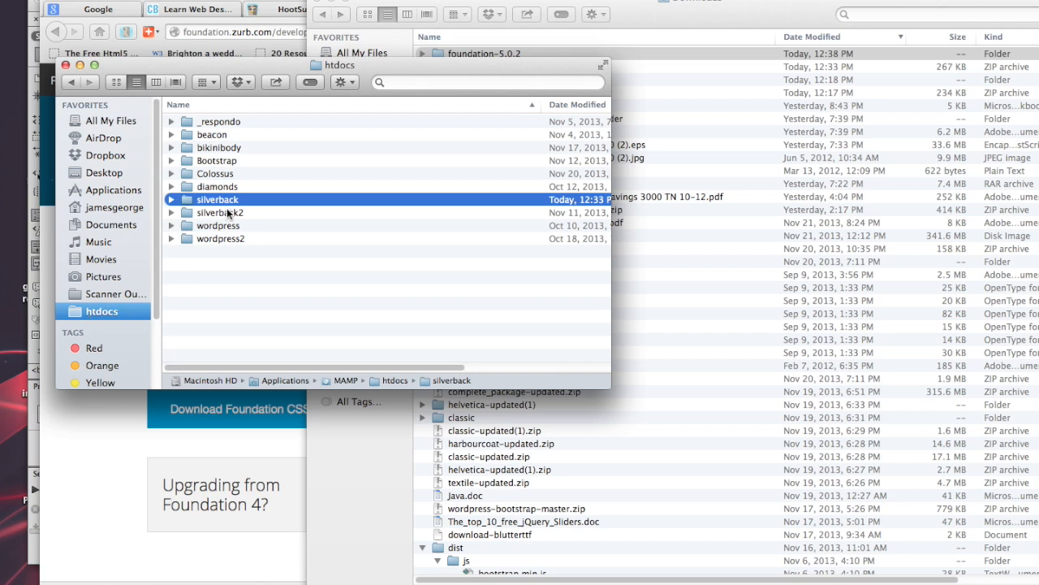
mouse_move(99, 332)
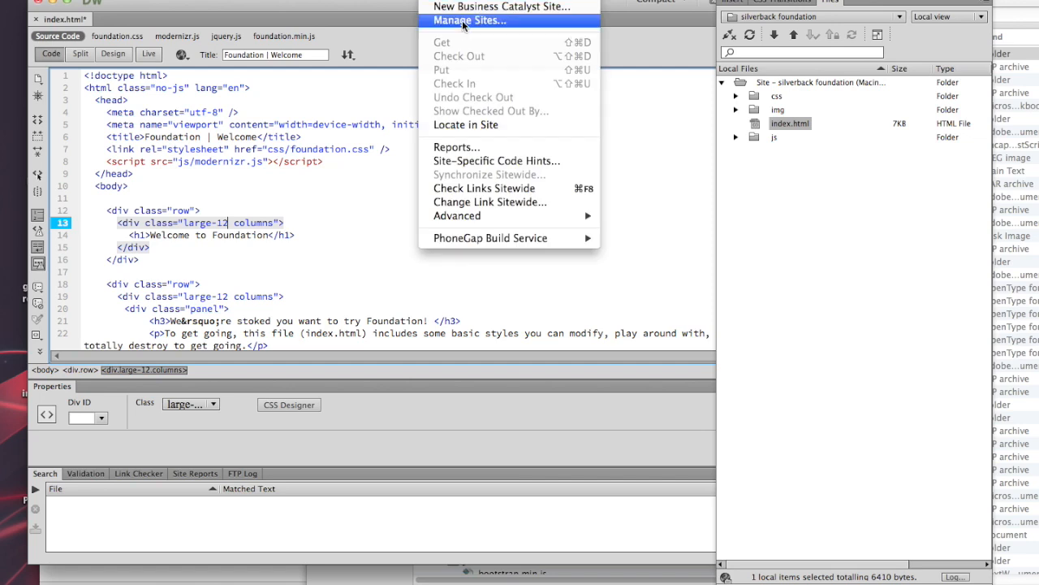
Define the site 'silverback foundation' rooted at htdocs/silverback, accepting the shared-folder warning.
left_click(470, 20)
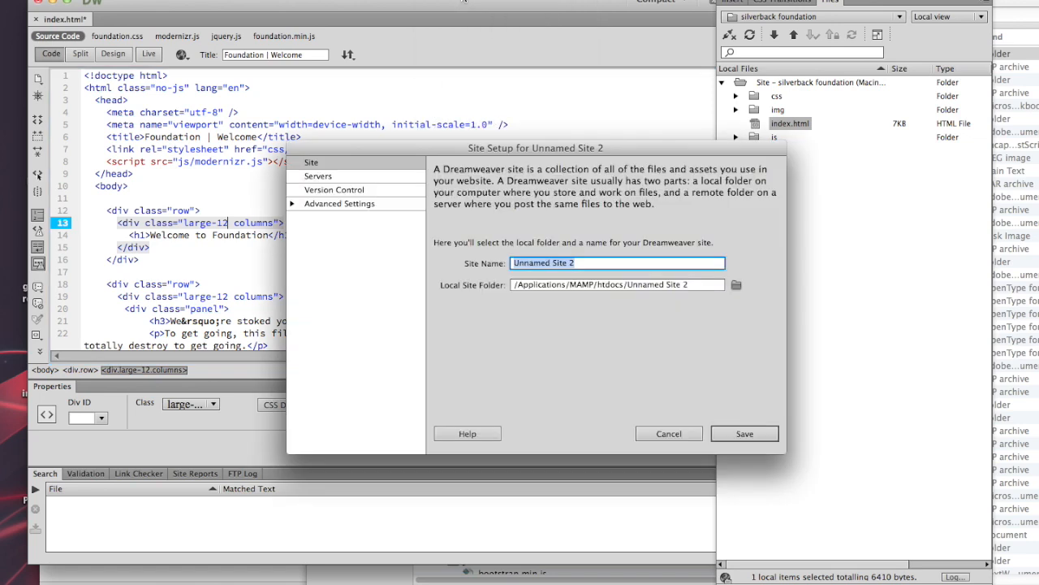
left_click(668, 432)
type("silverback foundation")
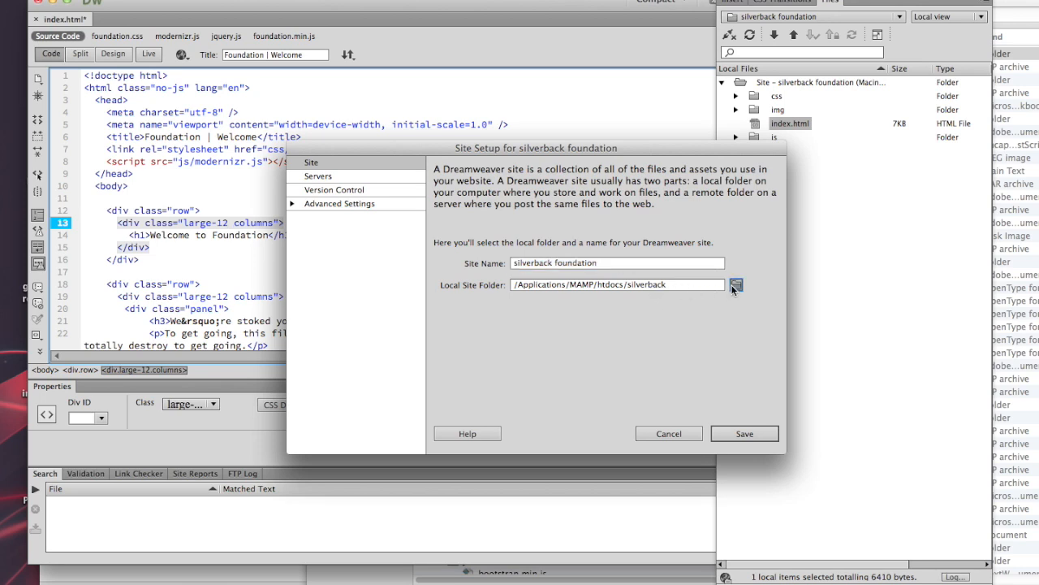
left_click(736, 284)
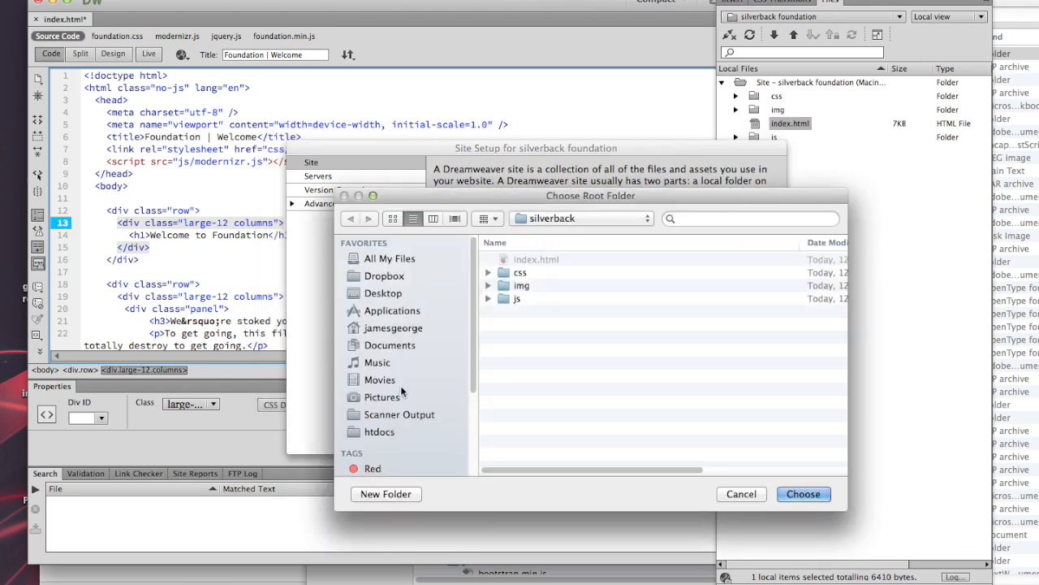
left_click(379, 431)
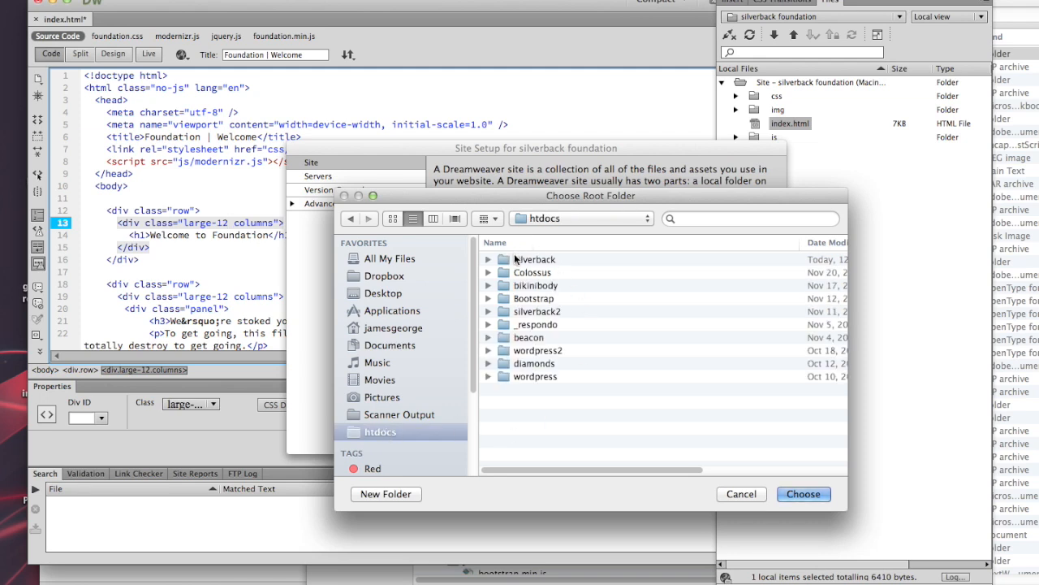
left_click(534, 259)
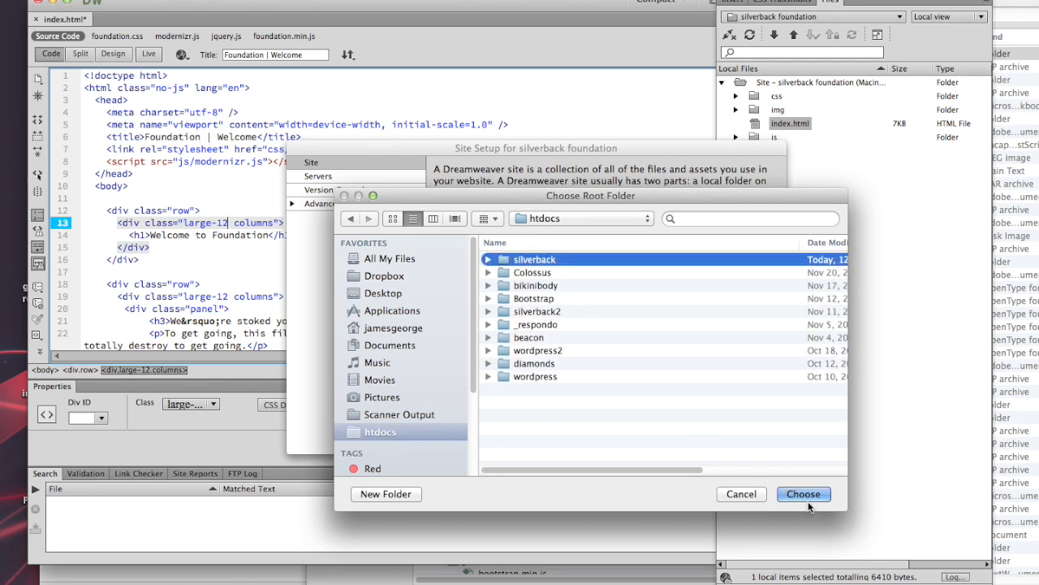
left_click(803, 494)
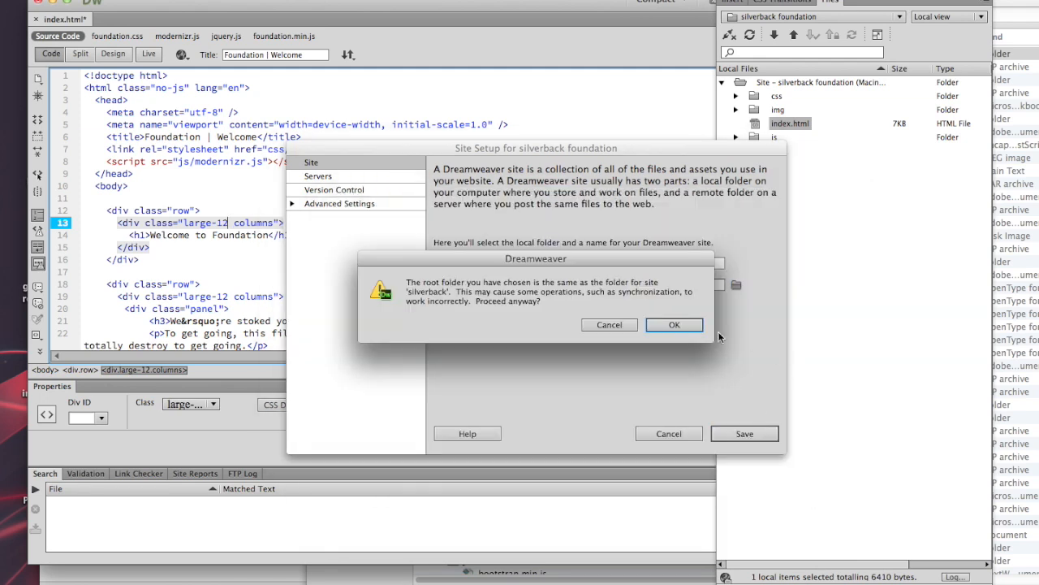
left_click(674, 324)
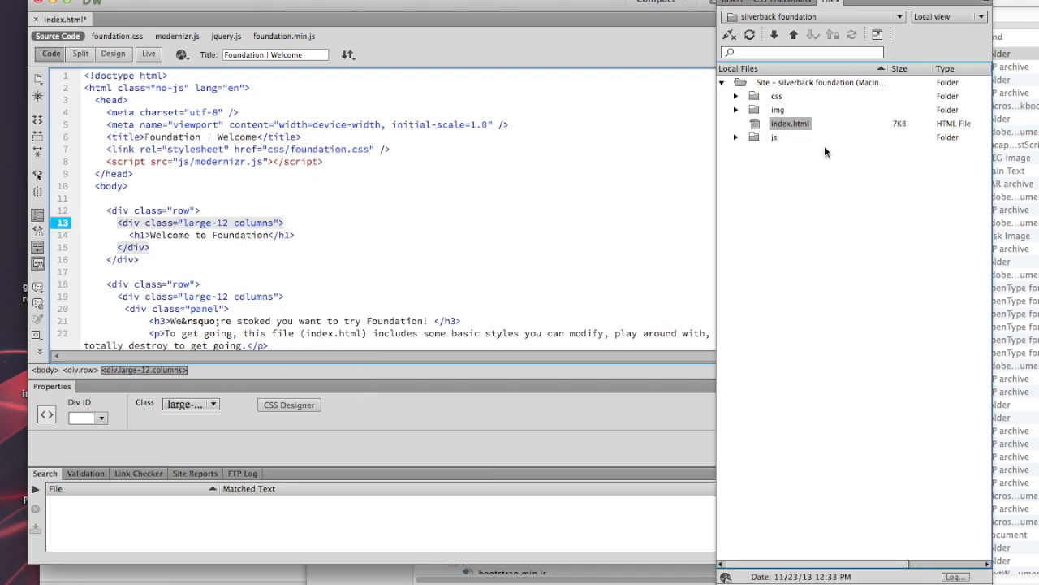
mouse_move(603, 175)
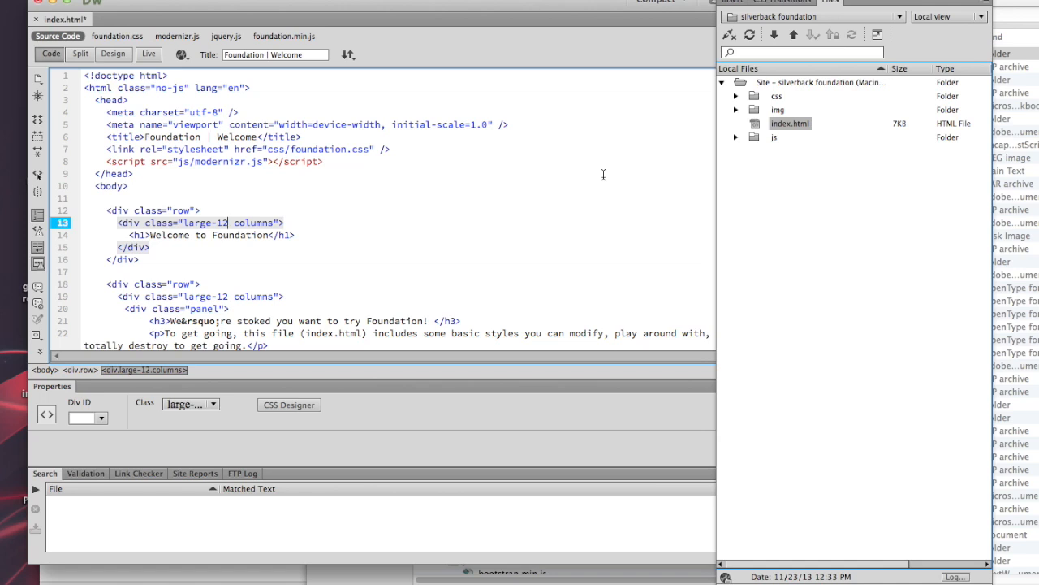
mouse_move(449, 73)
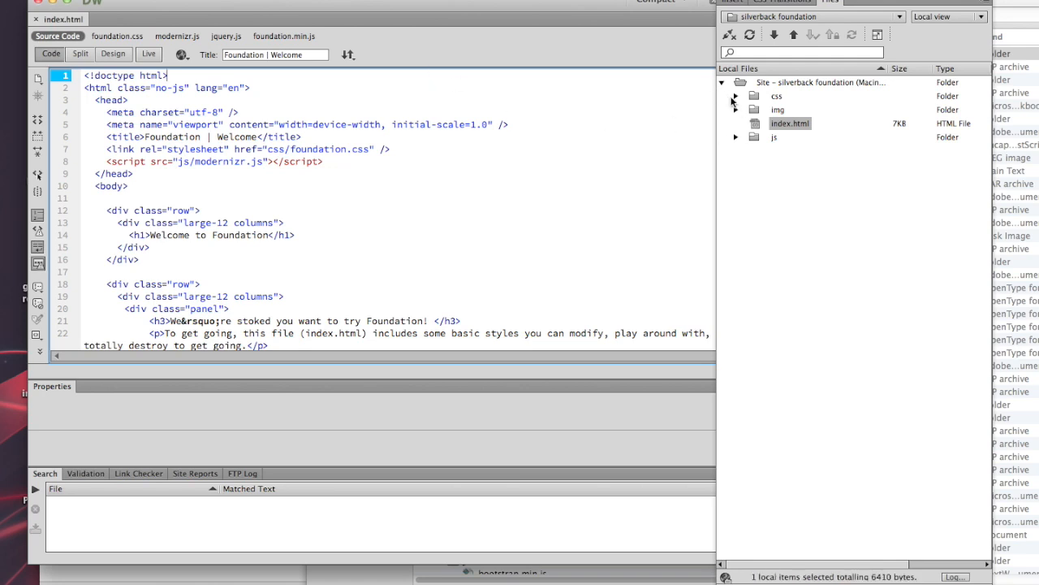
Expand the css, js and js/foundation folders in the Files panel to list their files.
left_click(735, 96)
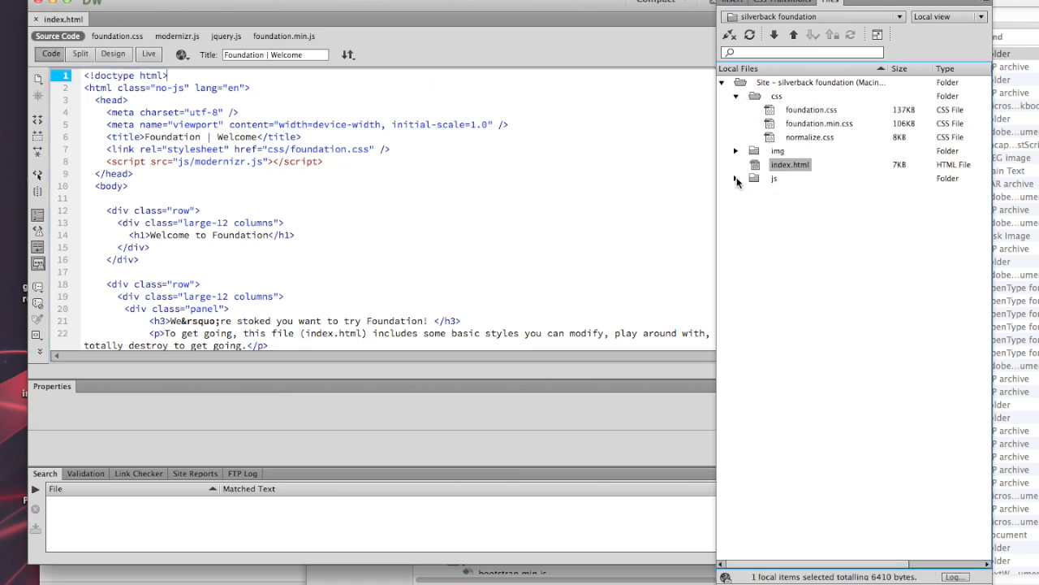
left_click(736, 178)
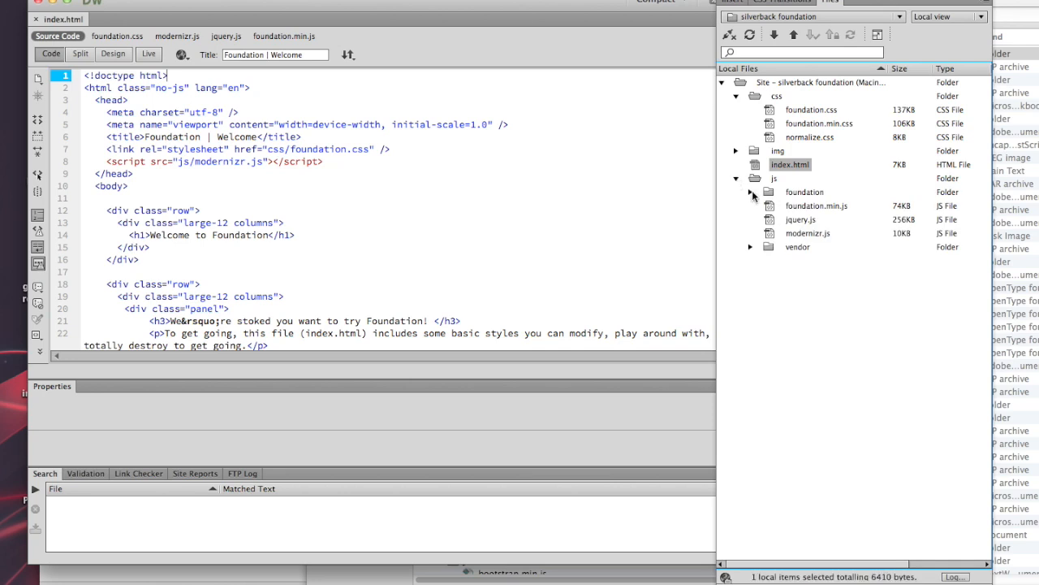
left_click(750, 192)
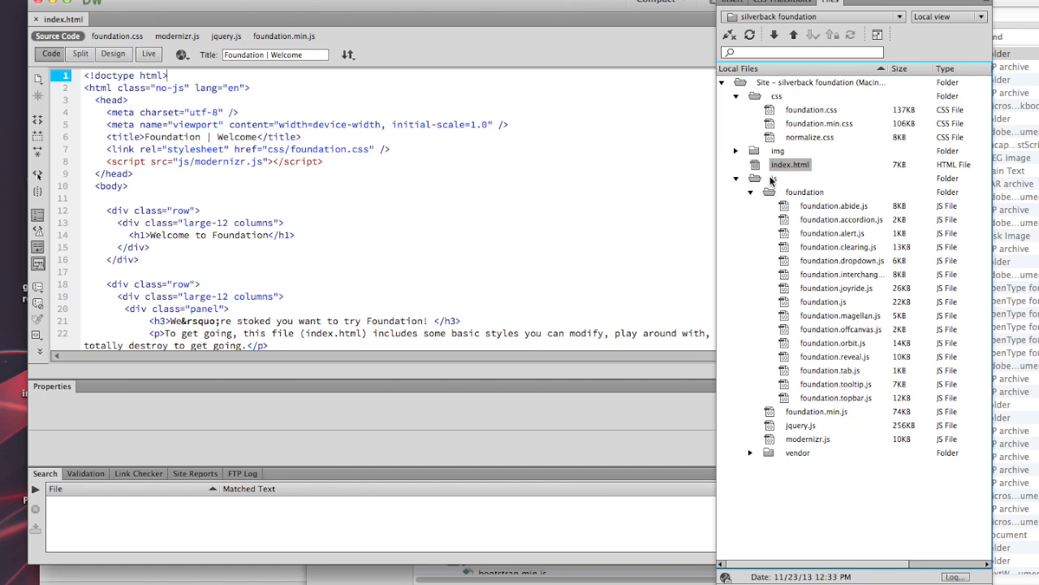
left_click(774, 178)
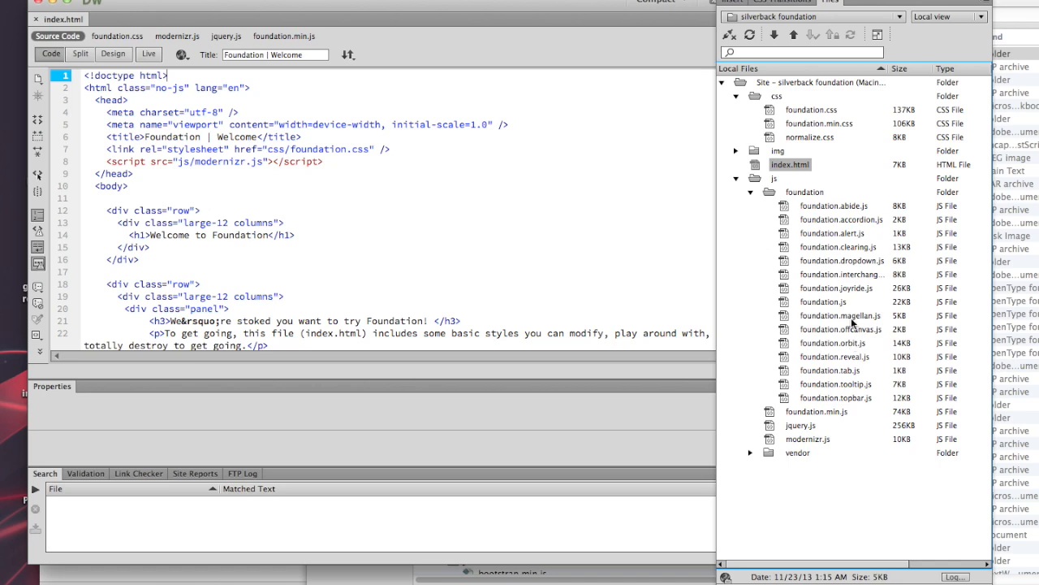
mouse_move(853, 320)
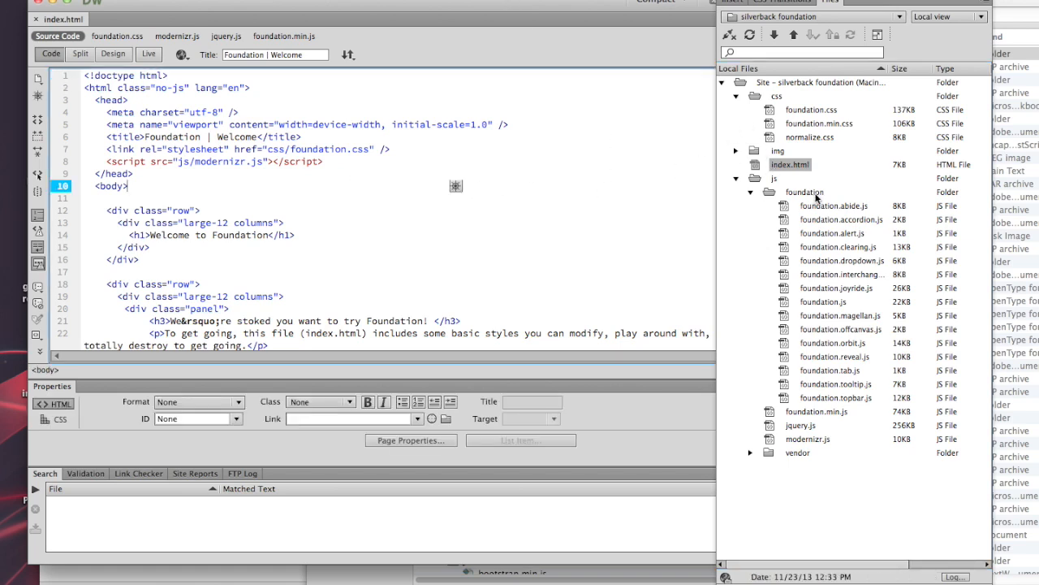
left_click(789, 164)
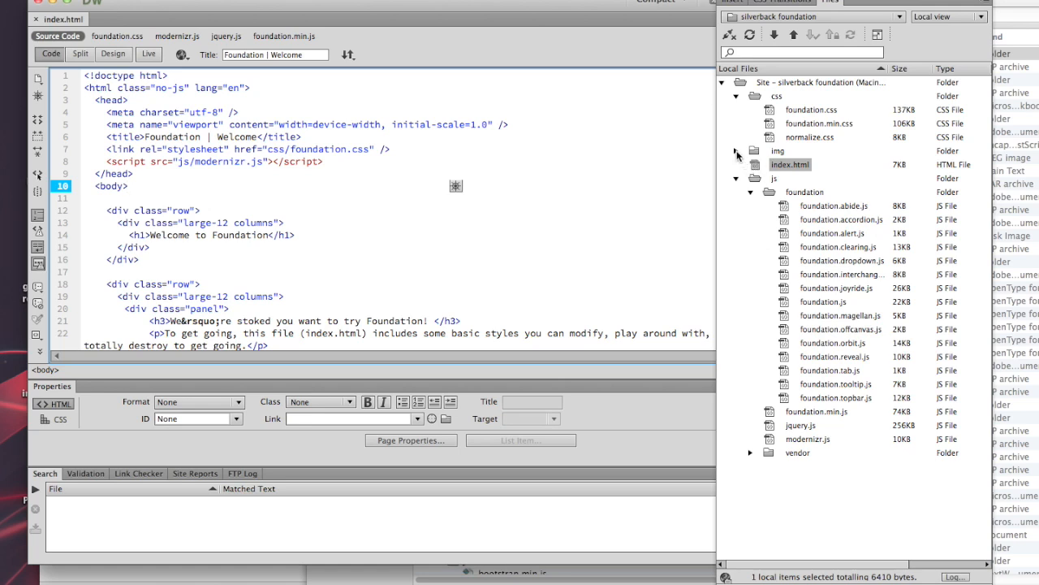
mouse_move(301, 191)
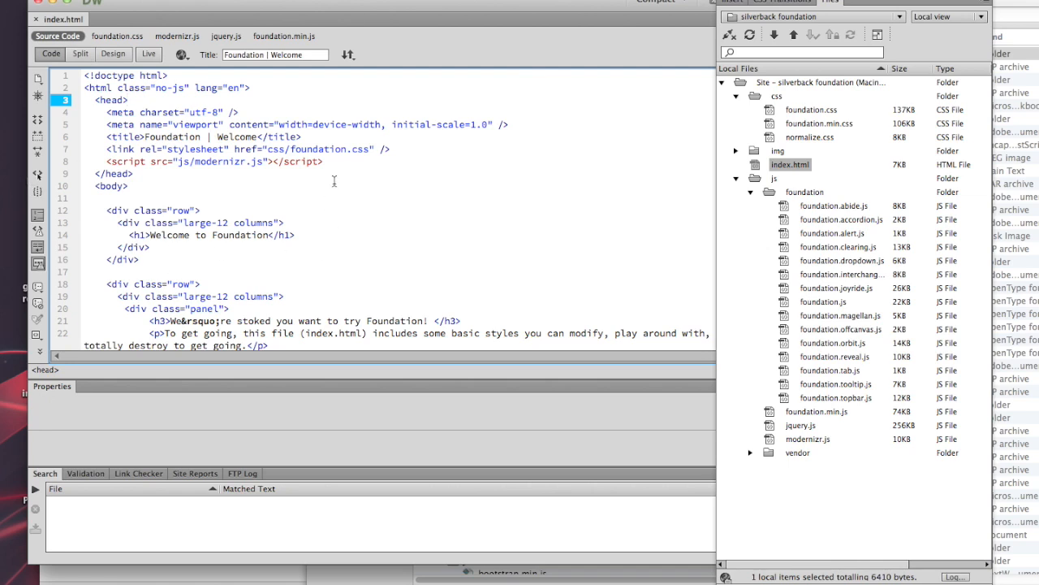
scroll("down", 3)
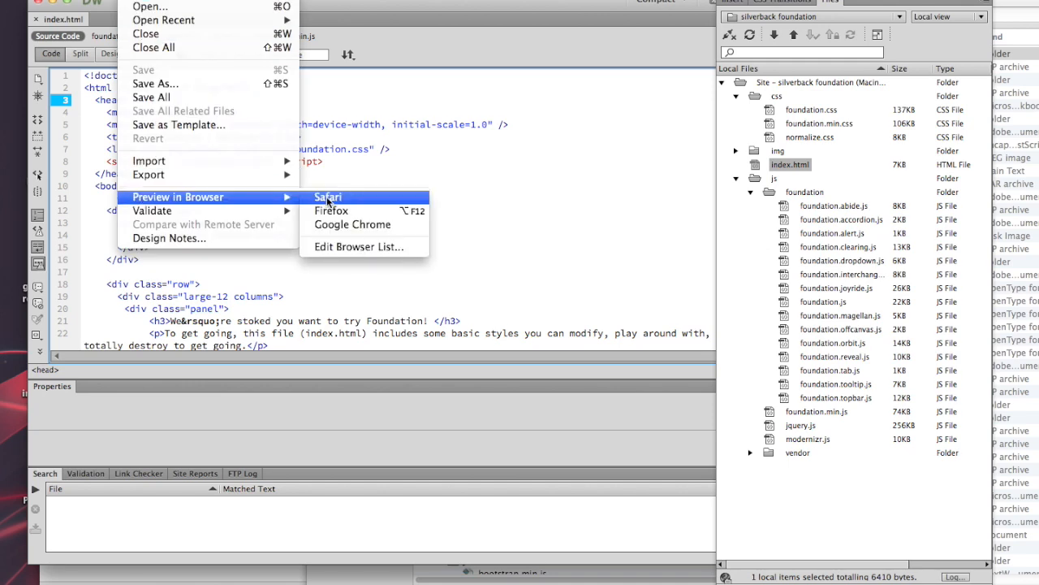
left_click(328, 196)
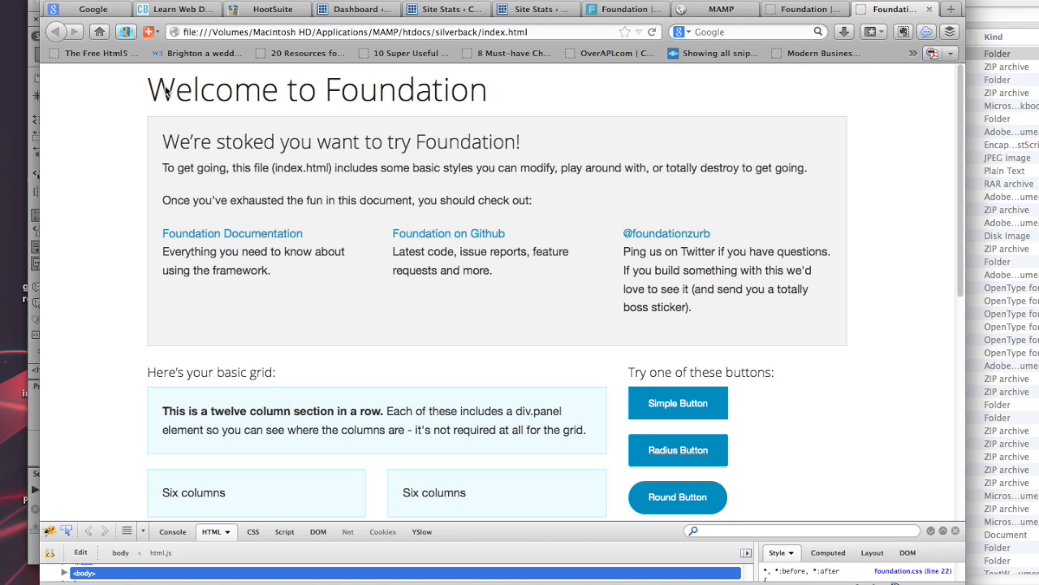
mouse_move(894, 186)
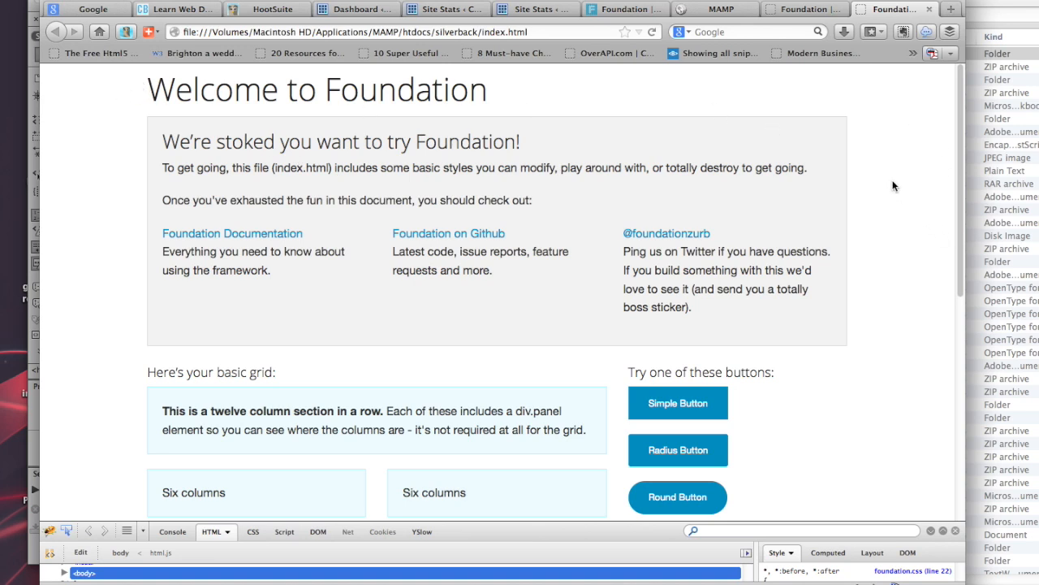
scroll("down", 3)
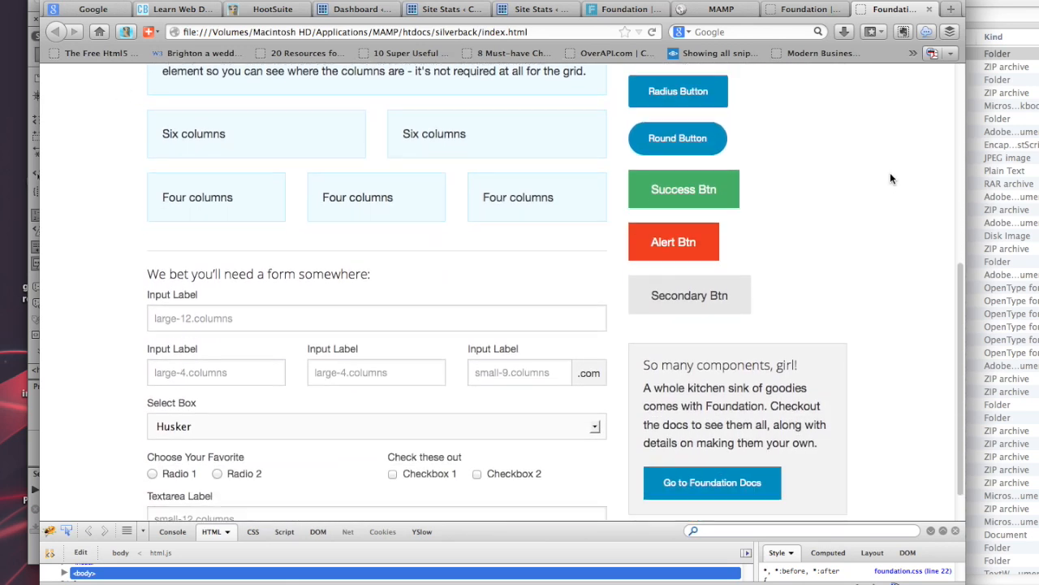
scroll("down", 3)
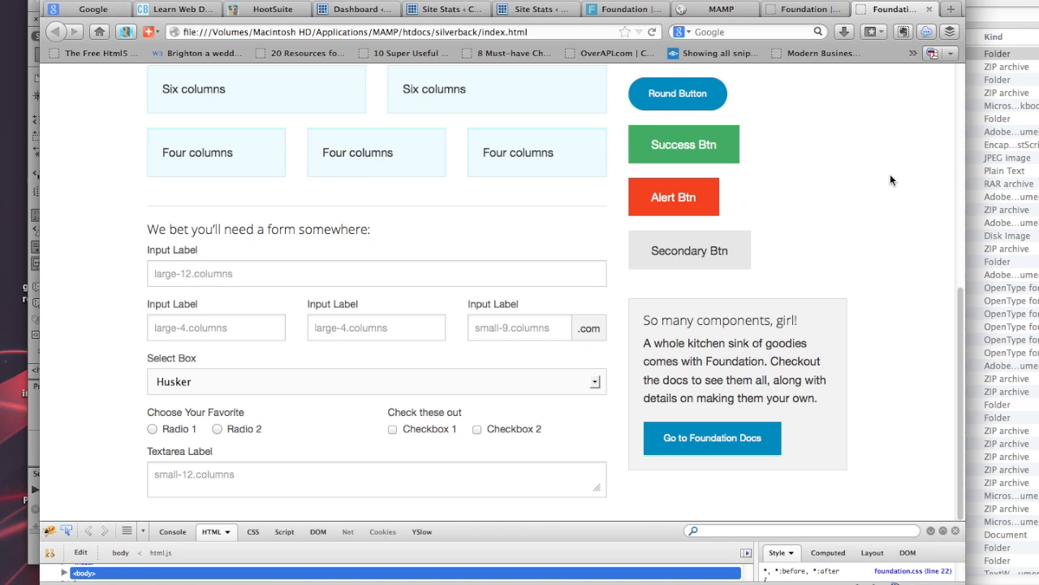
mouse_move(712, 355)
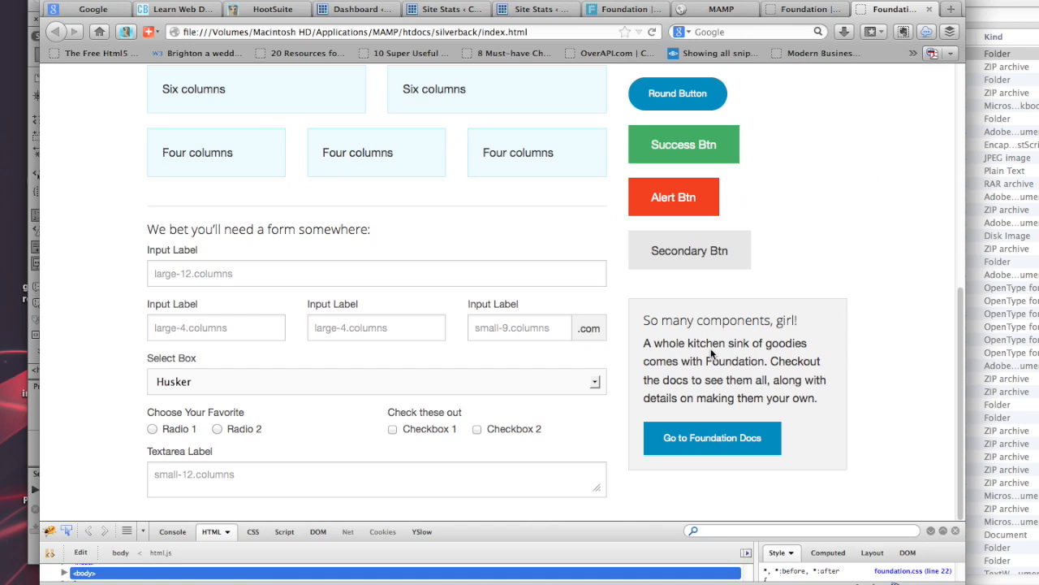
mouse_move(694, 462)
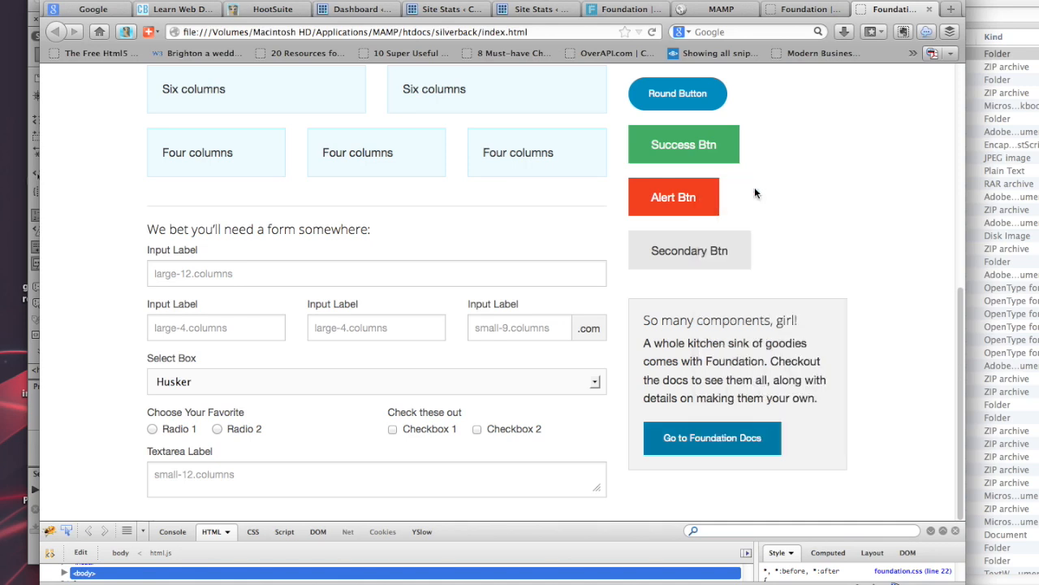
Open the Foundation docs' JavaScript Setup page and scroll to the script include tags.
left_click(712, 438)
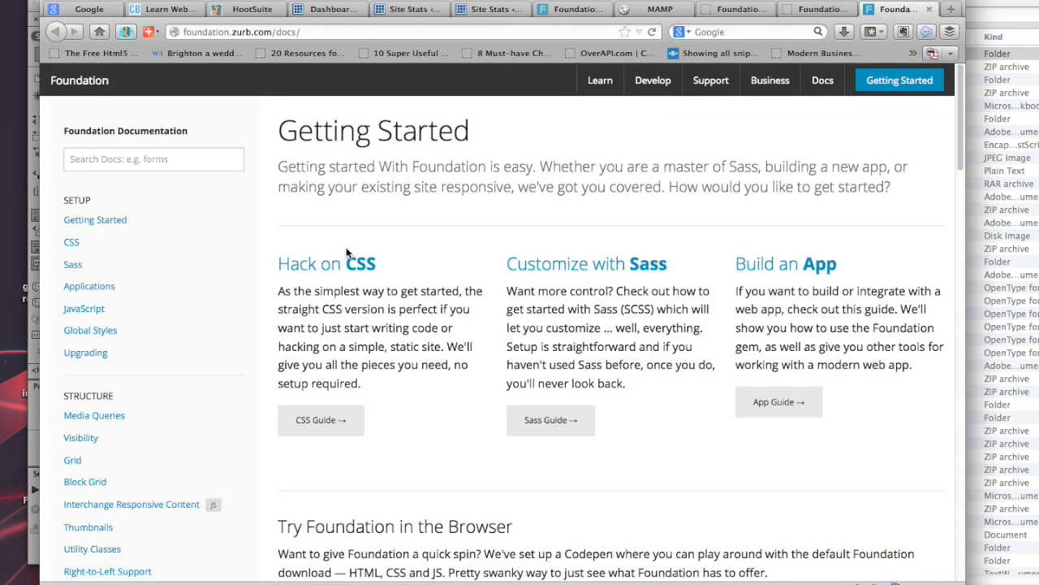
scroll("down", 3)
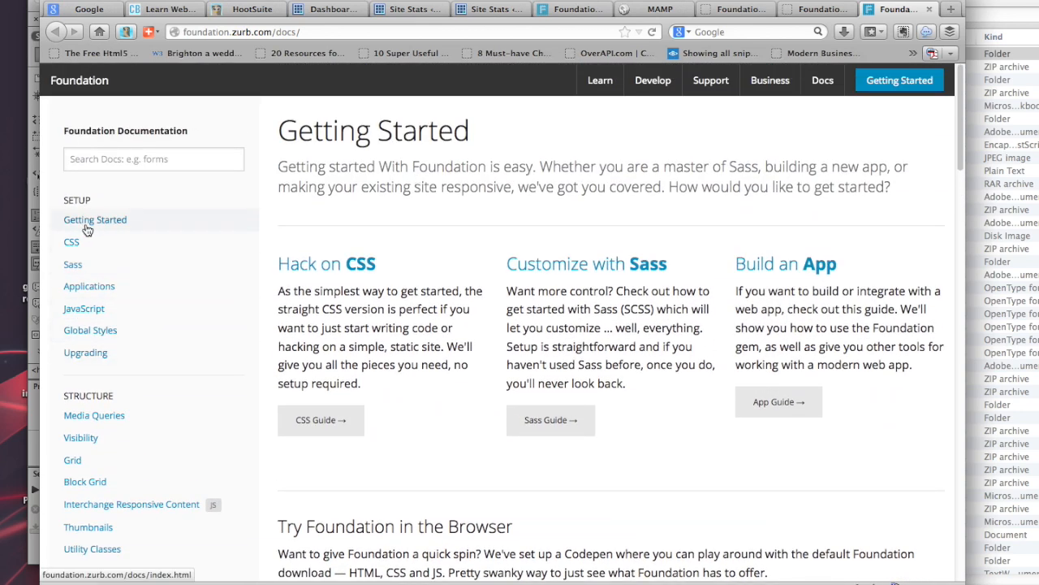
mouse_move(73, 264)
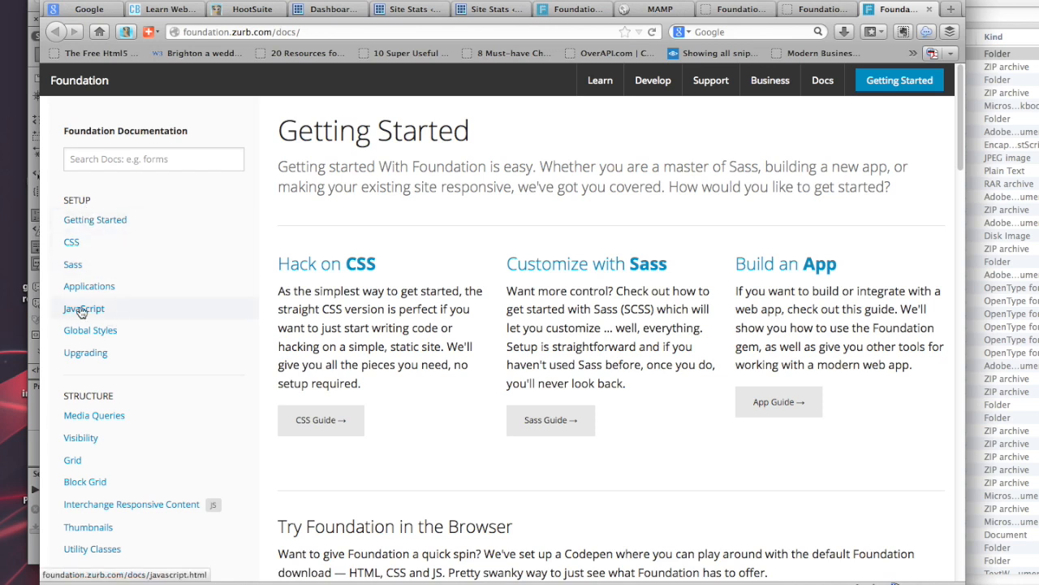
left_click(83, 308)
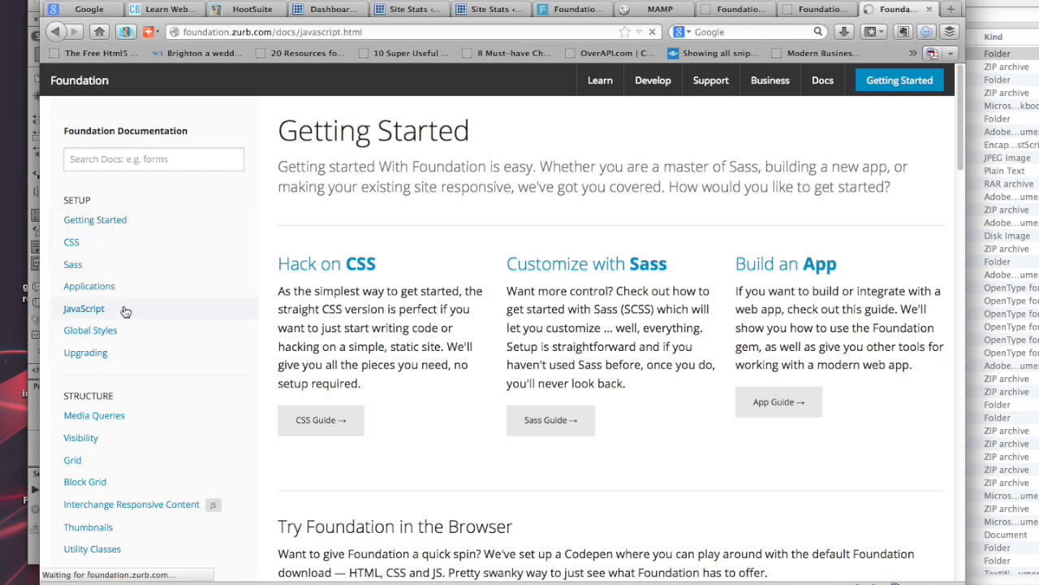
left_click(84, 308)
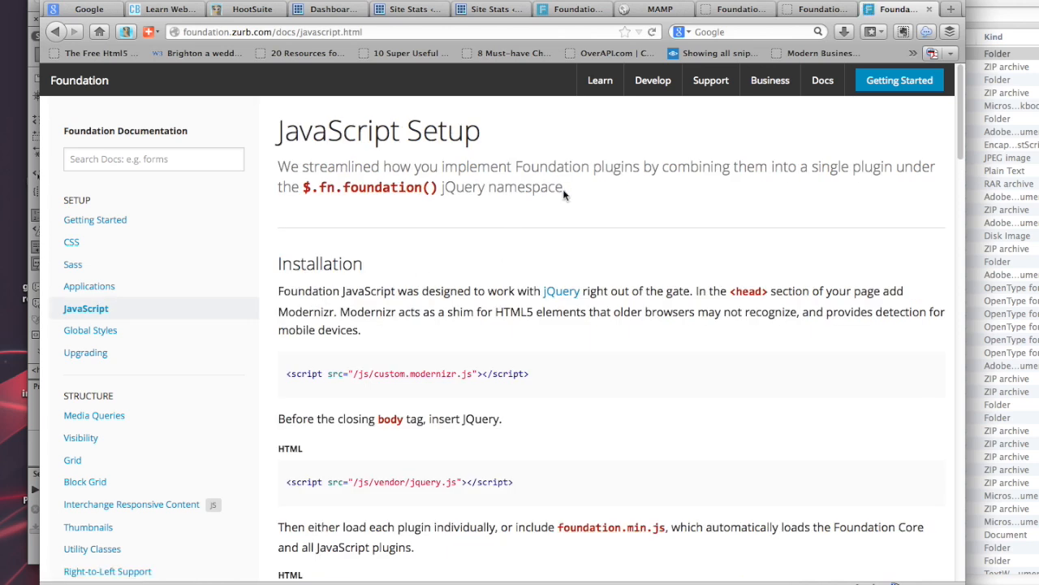
scroll("down", 3)
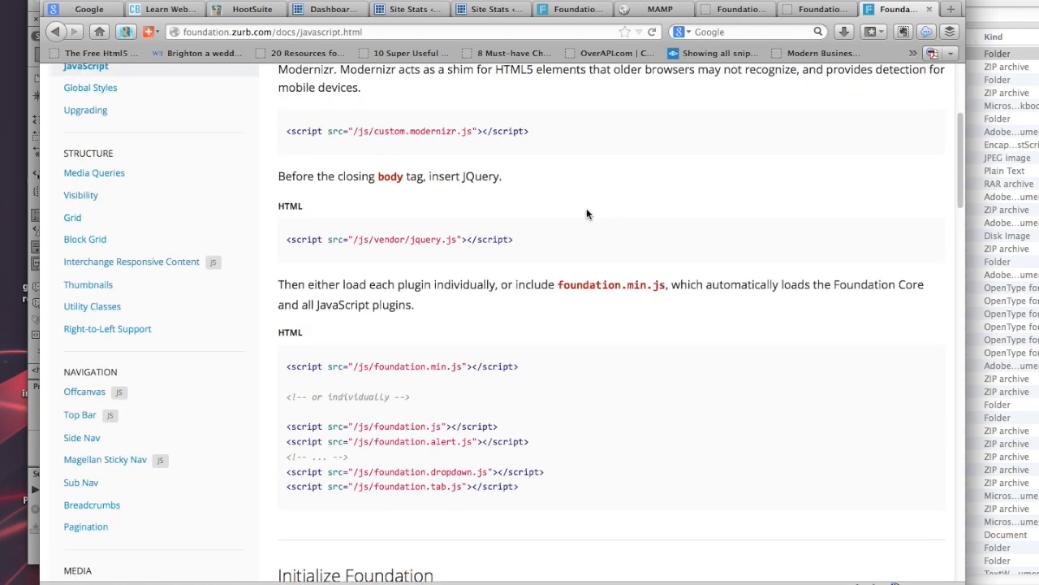
mouse_move(296, 286)
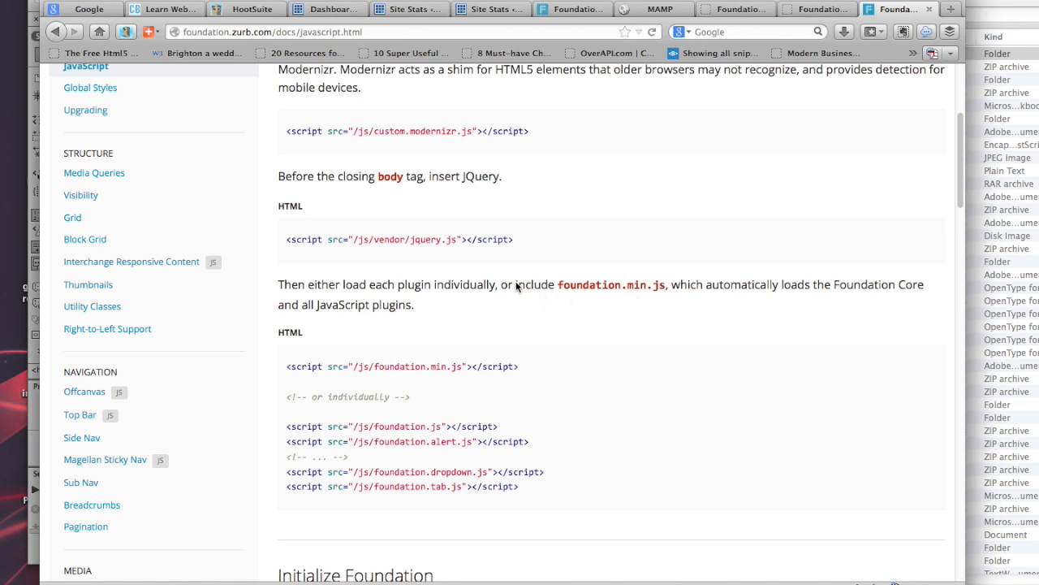
mouse_move(644, 292)
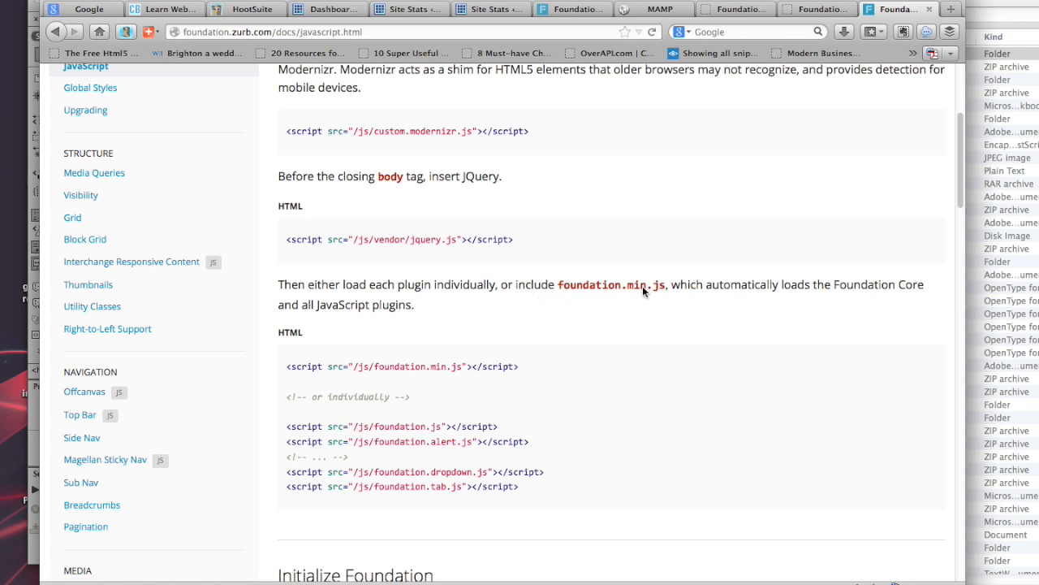
mouse_move(782, 303)
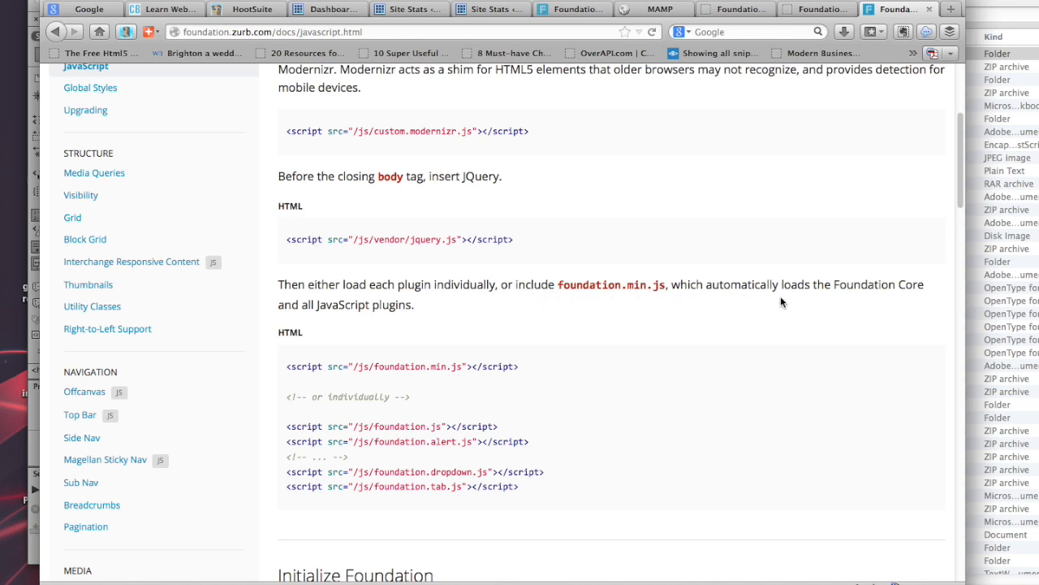
mouse_move(289, 311)
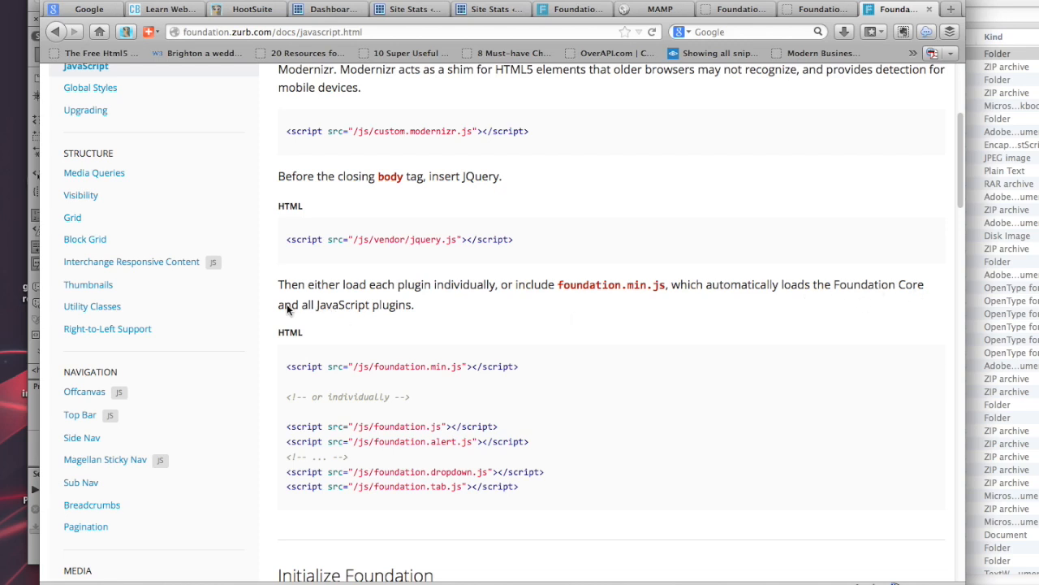
mouse_move(347, 313)
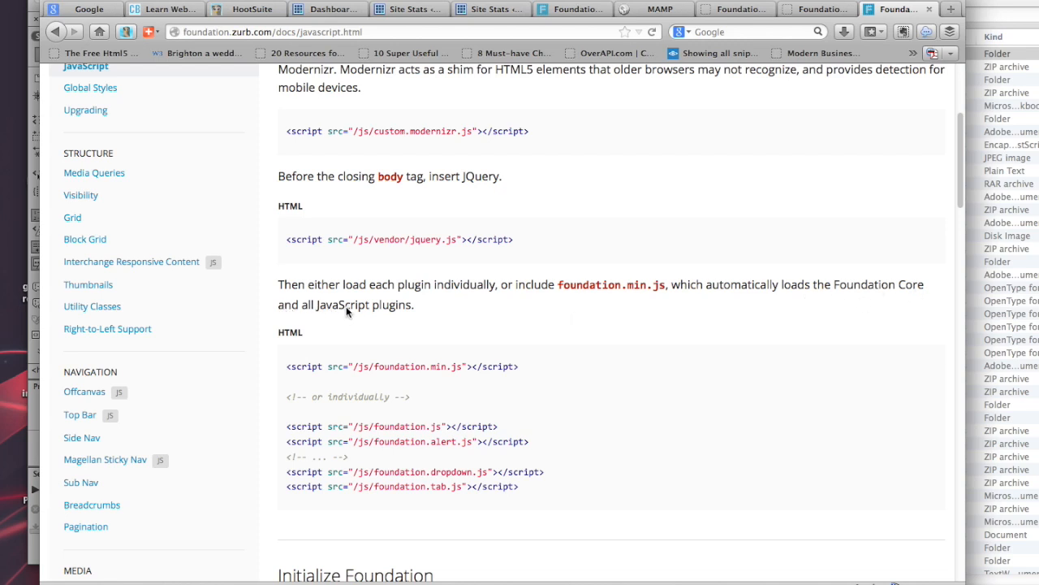
mouse_move(323, 516)
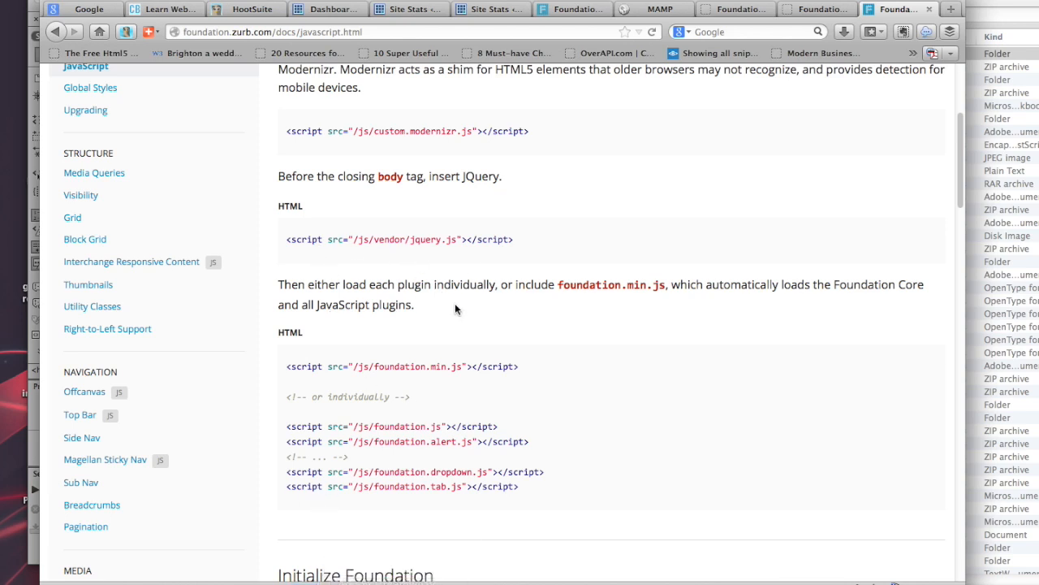
mouse_move(398, 375)
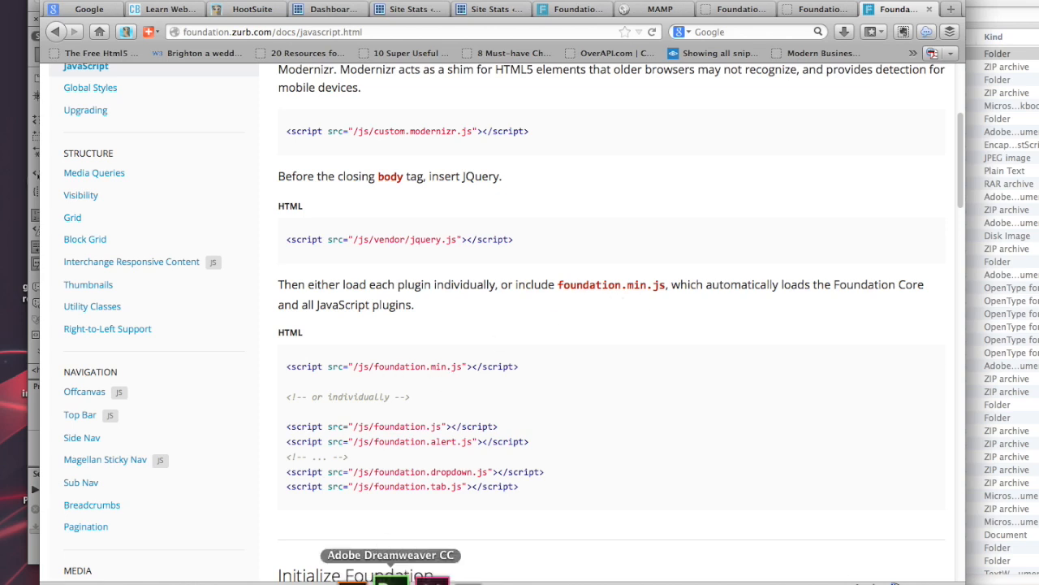
left_click(391, 555)
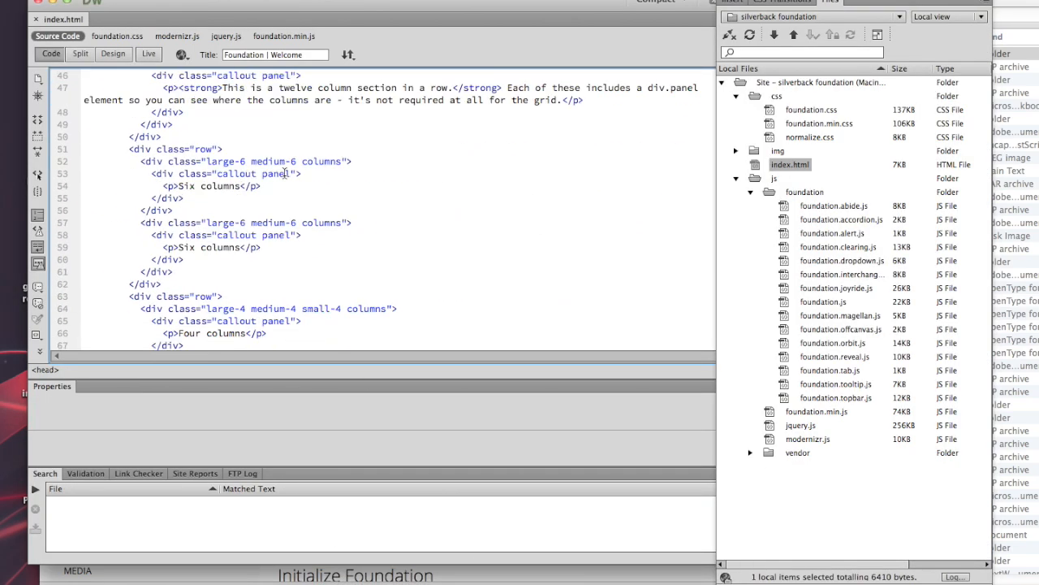
scroll("down", 3)
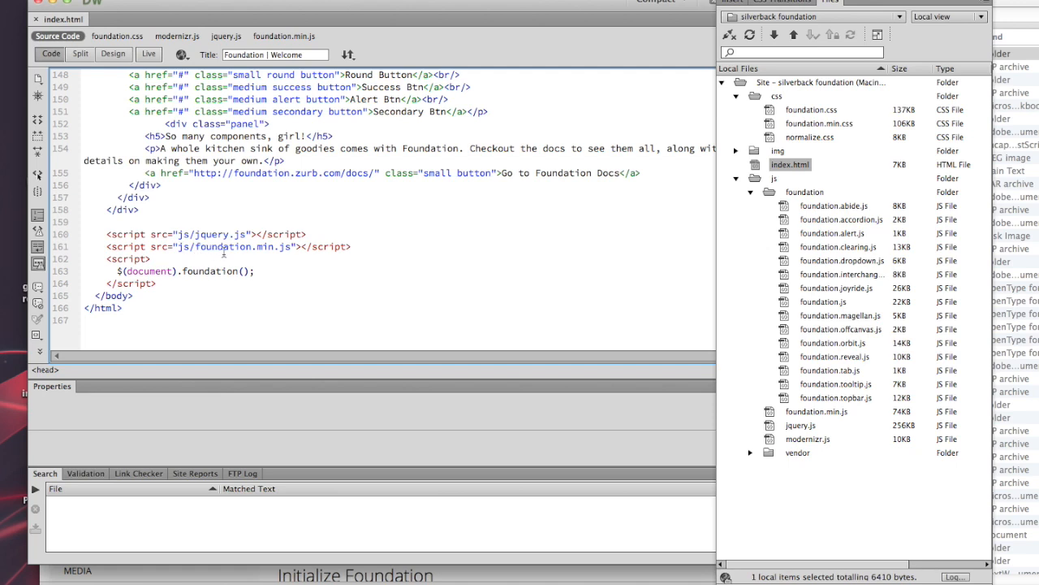
mouse_move(317, 253)
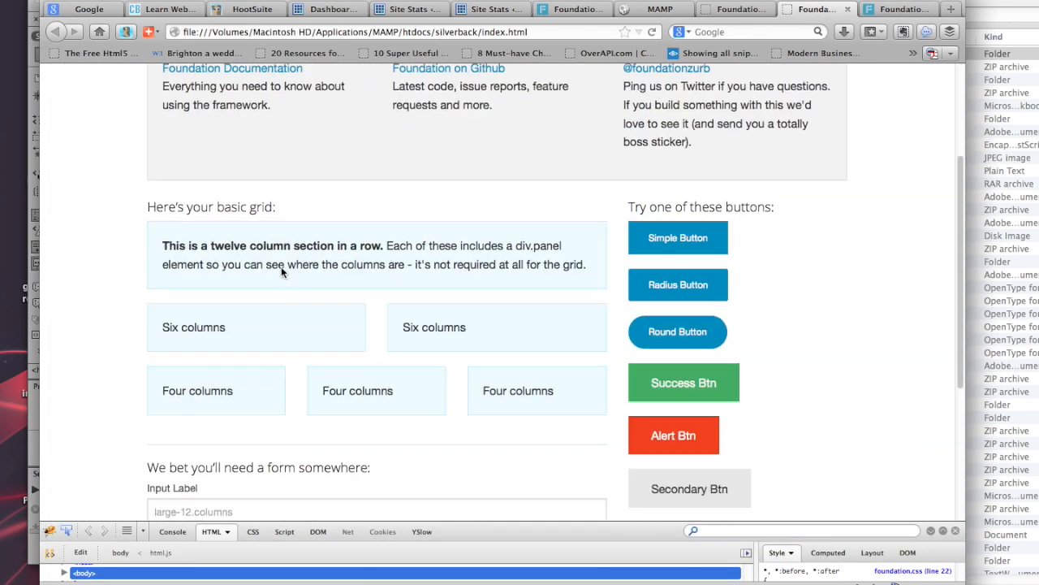
Scroll through the local index.html preview's grid, buttons and form sections.
scroll("down", 3)
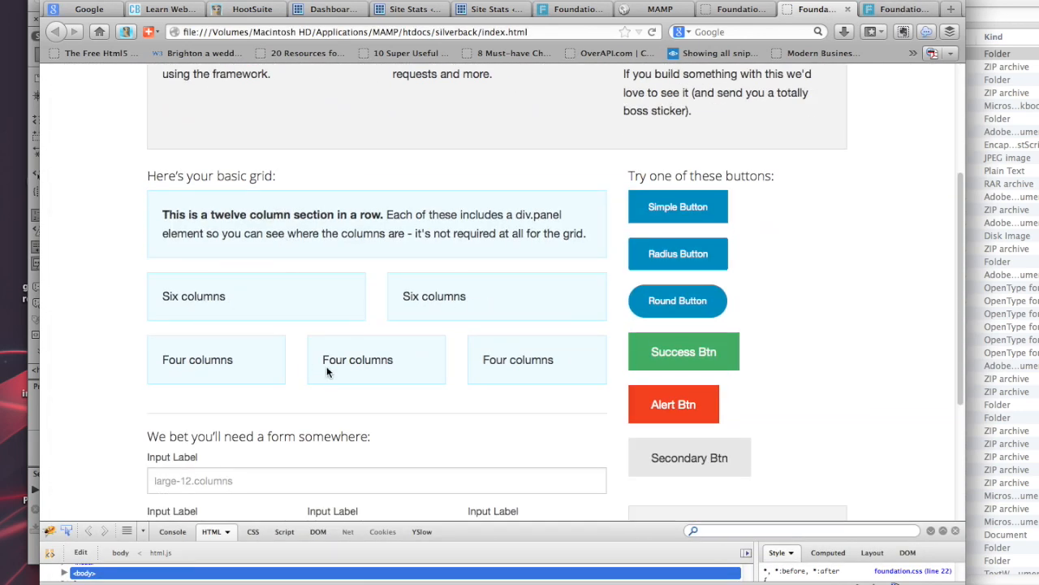
scroll("up", 3)
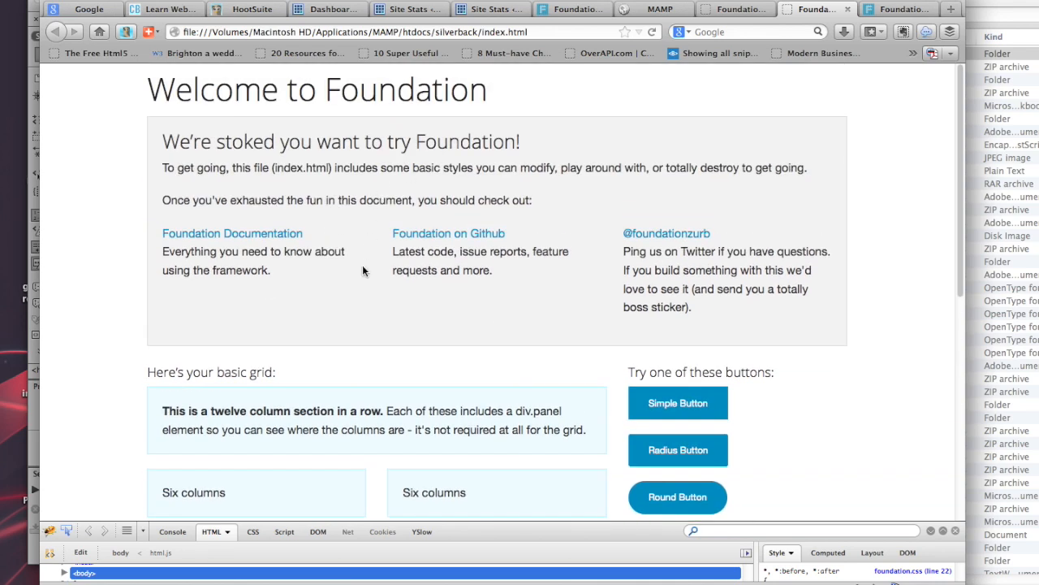
scroll("down", 3)
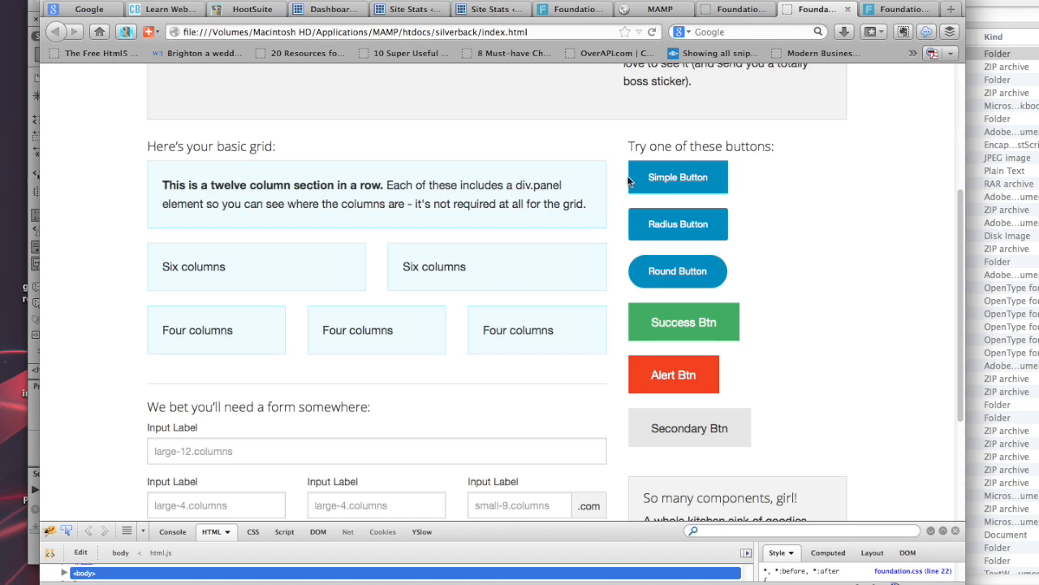
mouse_move(394, 198)
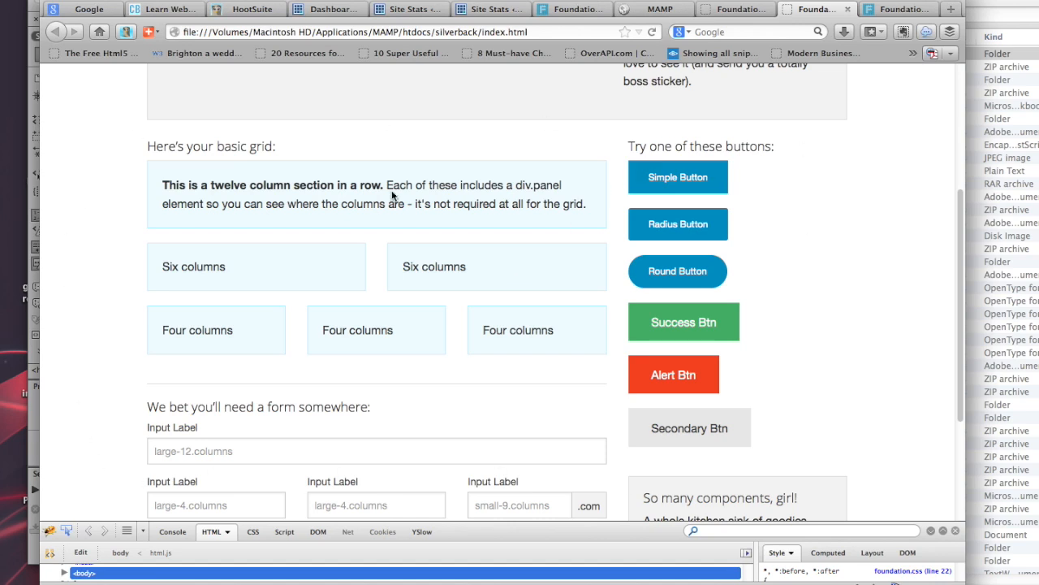
mouse_move(421, 330)
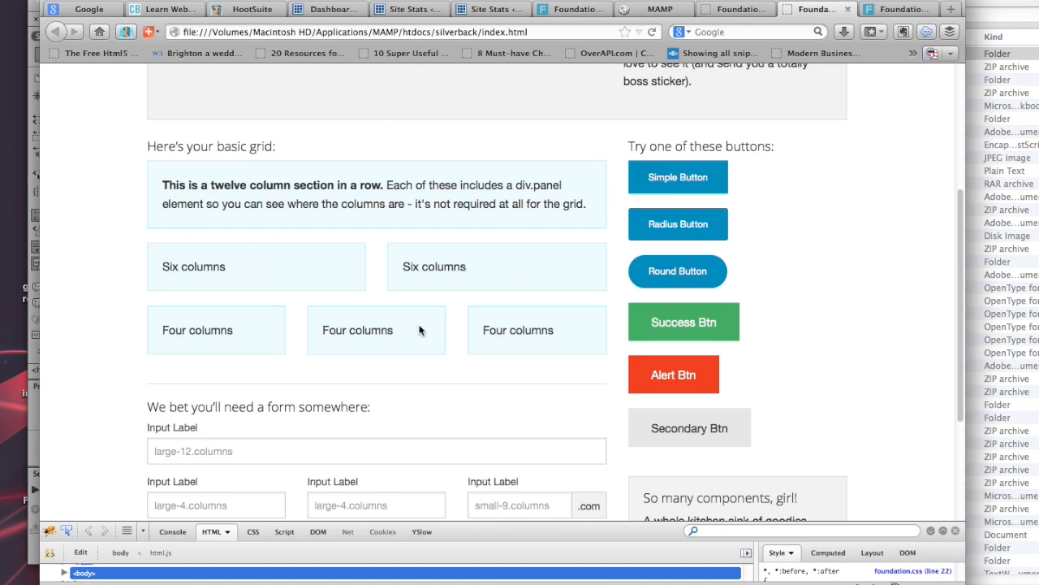
mouse_move(318, 377)
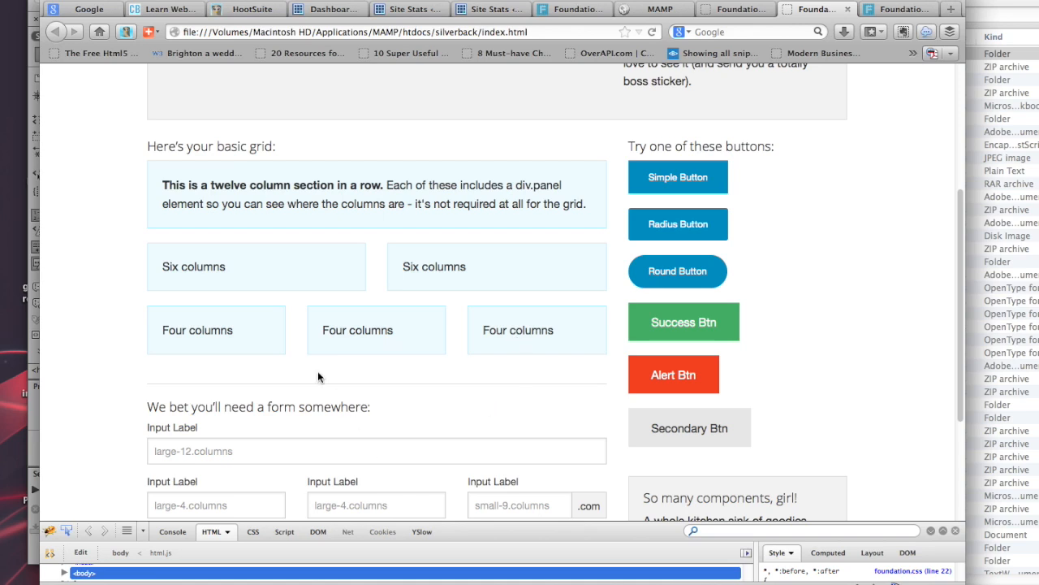
scroll("down", 3)
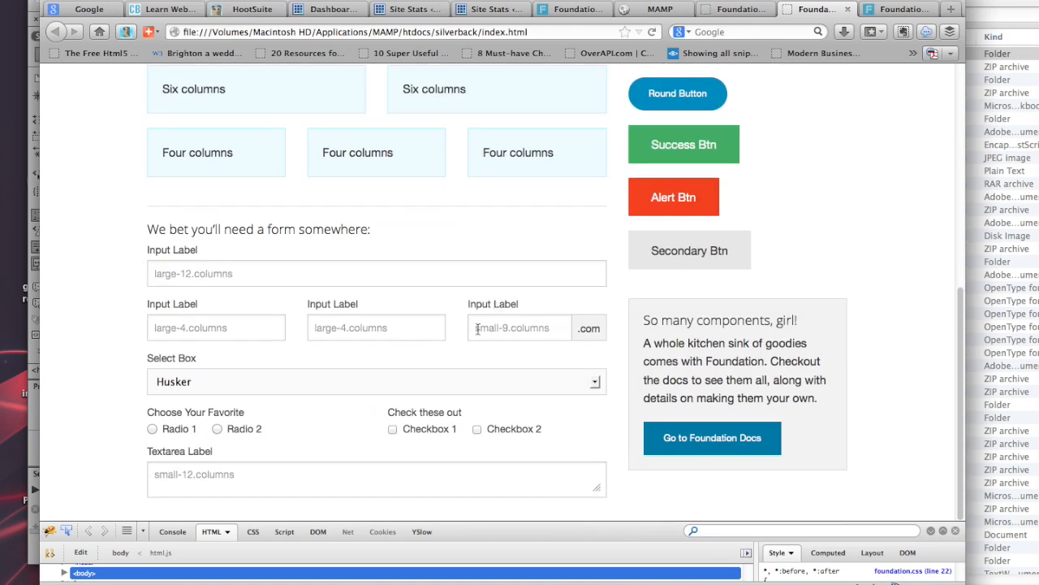
left_click(376, 381)
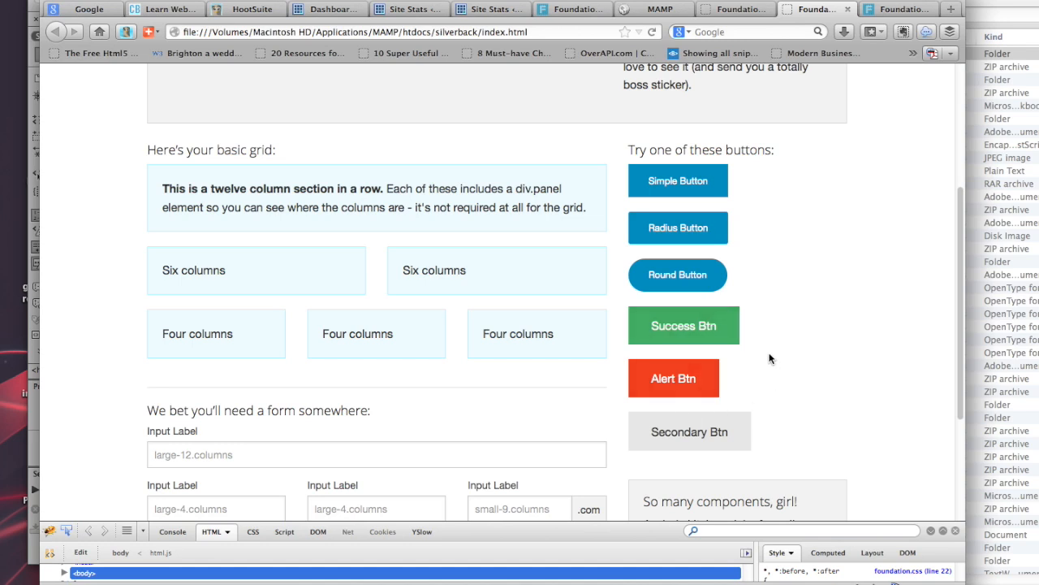
mouse_move(313, 46)
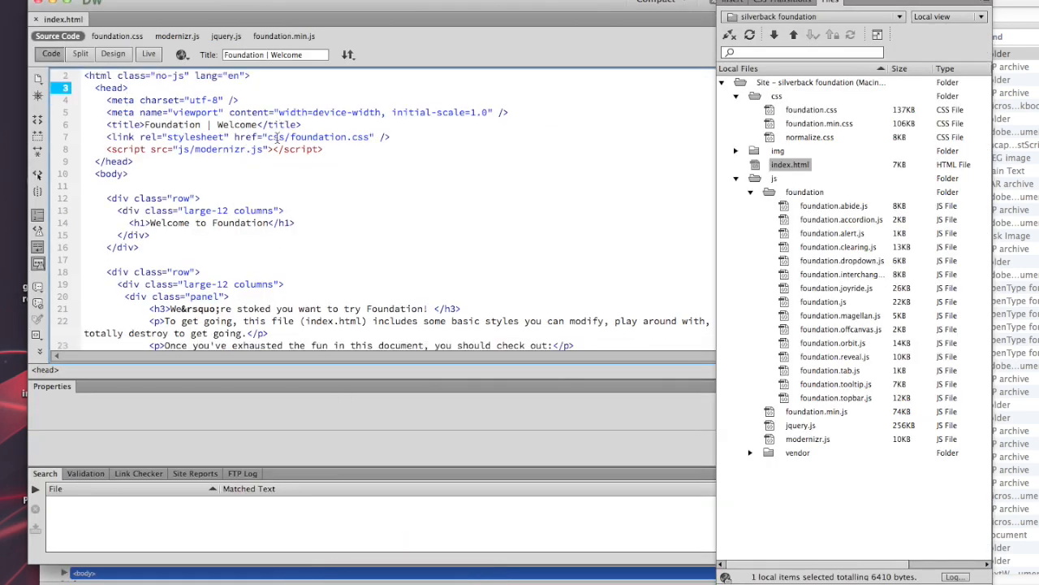
Scroll the index.html source past the head to the opening row and panel markup.
scroll("down", 3)
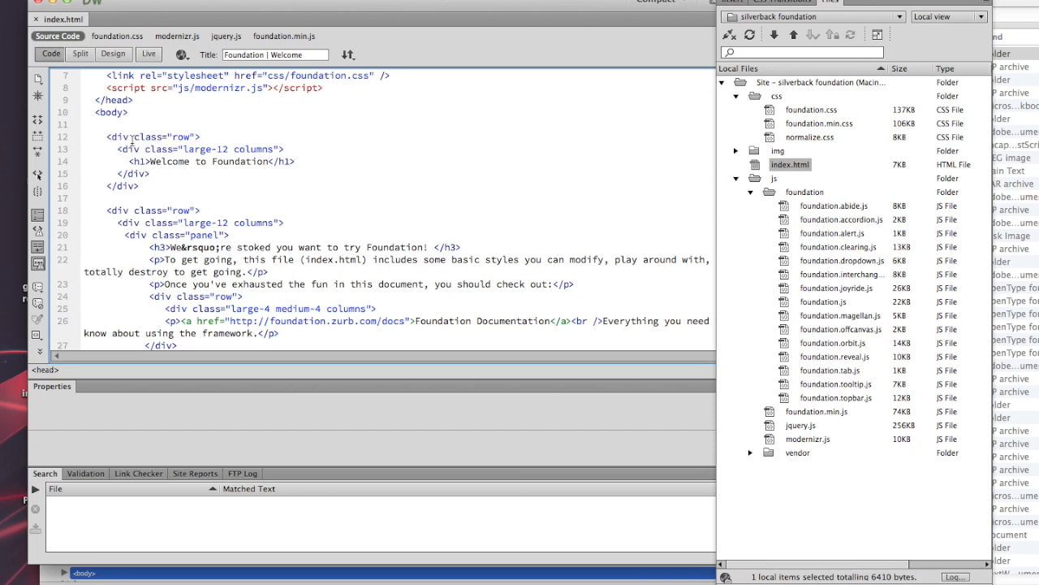
mouse_move(201, 140)
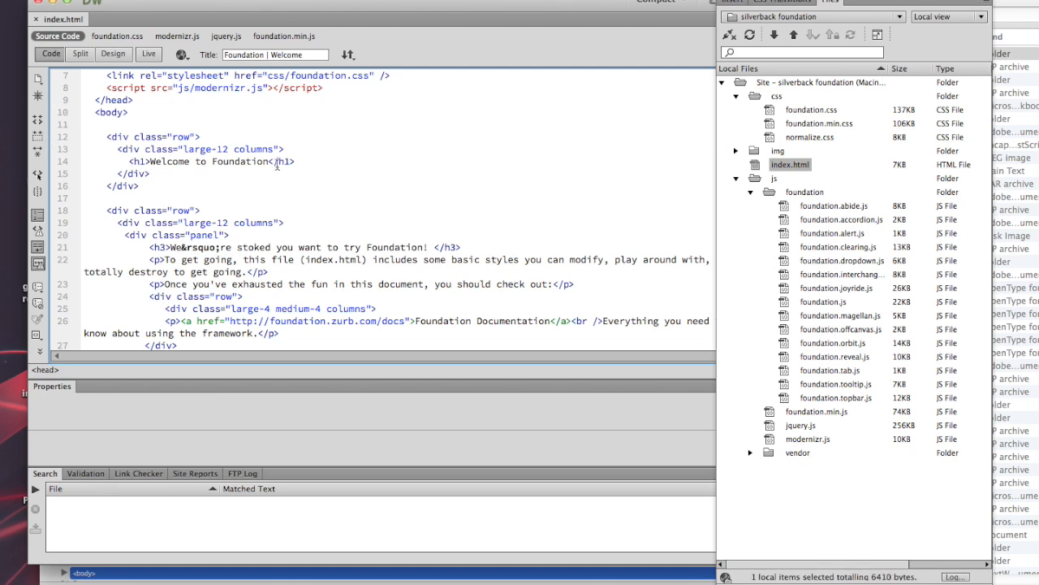
mouse_move(231, 210)
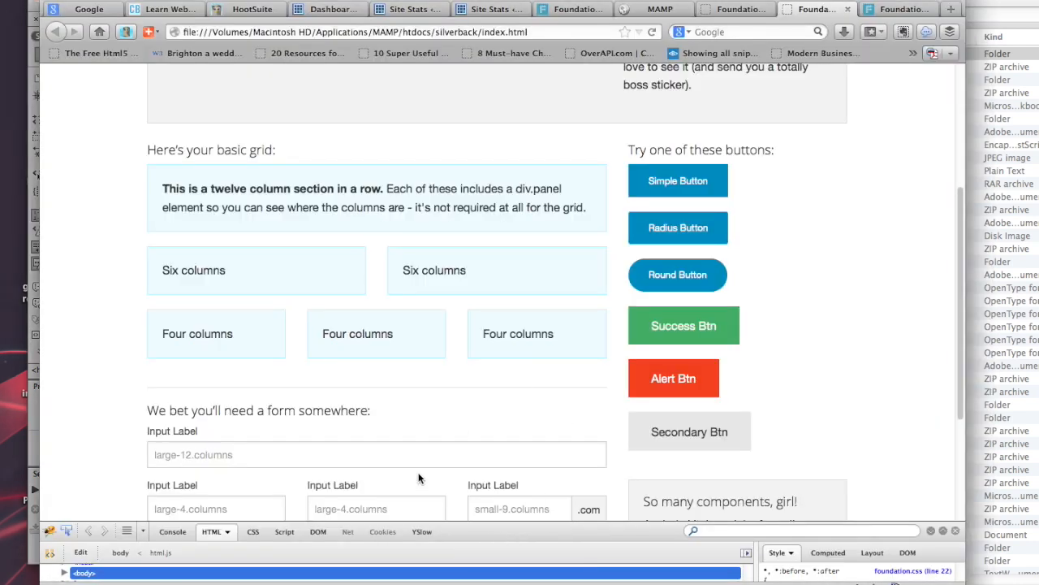
Inspect the welcome heading in Firebug and change its container class from large-12 to large-4.
scroll("up", 3)
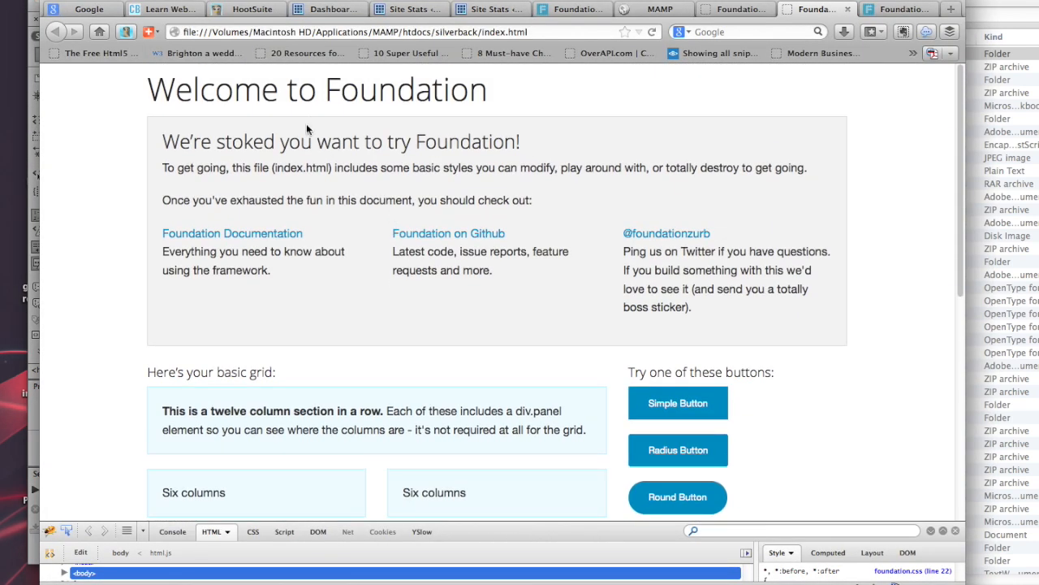
right_click(307, 130)
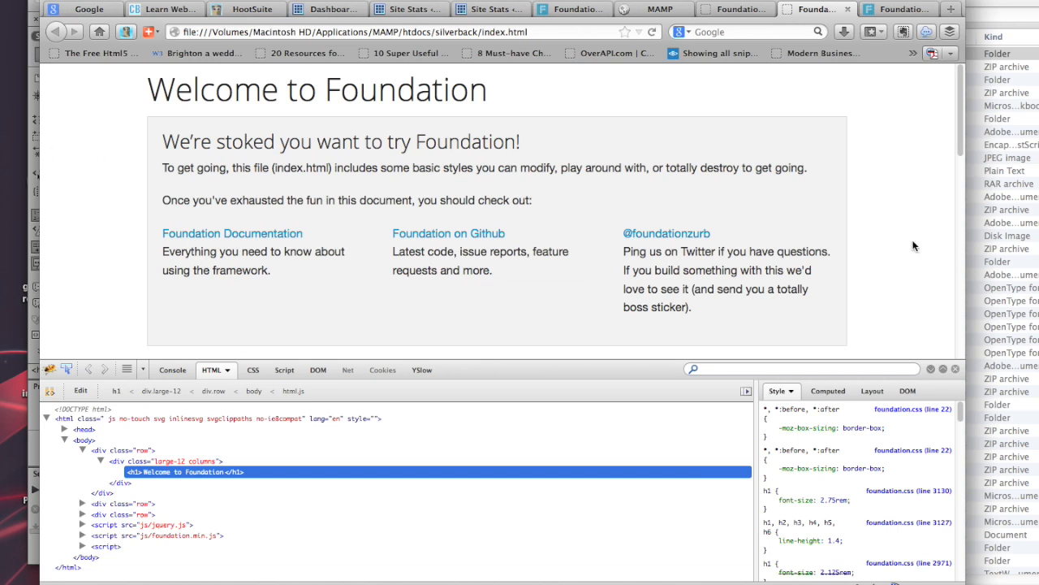
mouse_move(910, 339)
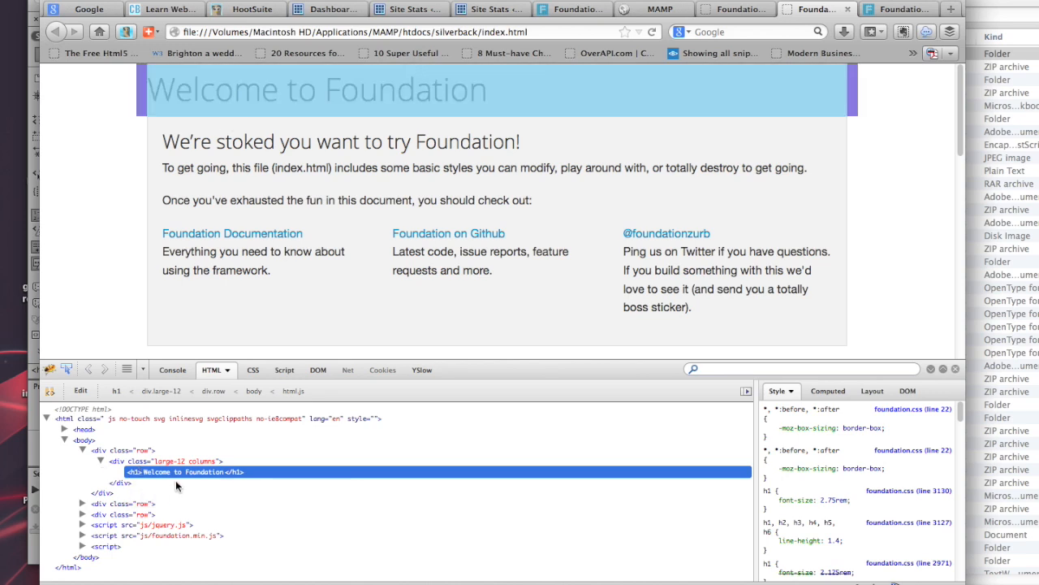
double_click(175, 460)
type("4")
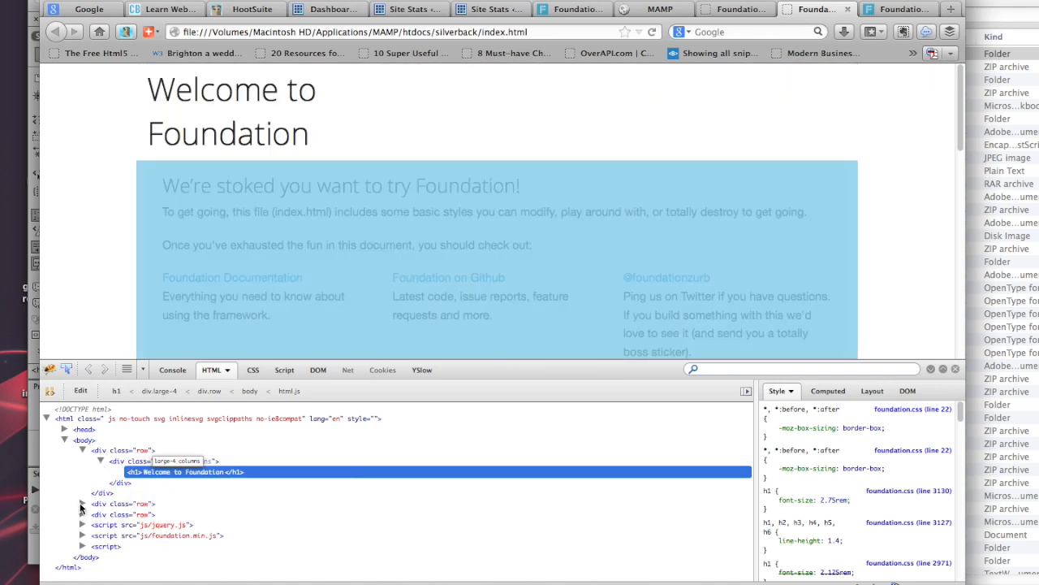
Inspect the form's large-12 input and its columns container in Firebug to edit the class.
scroll("down", 3)
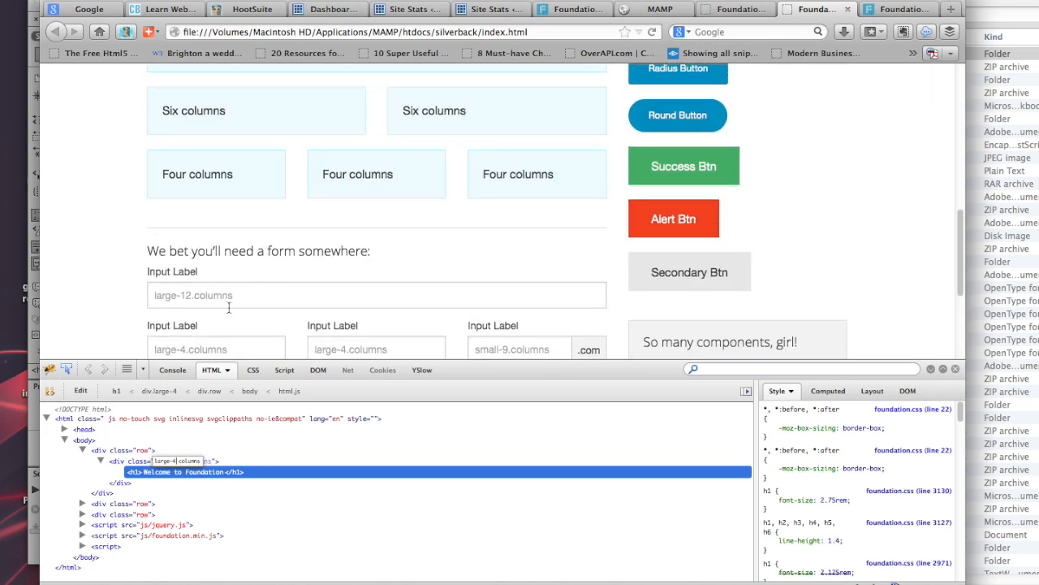
right_click(227, 295)
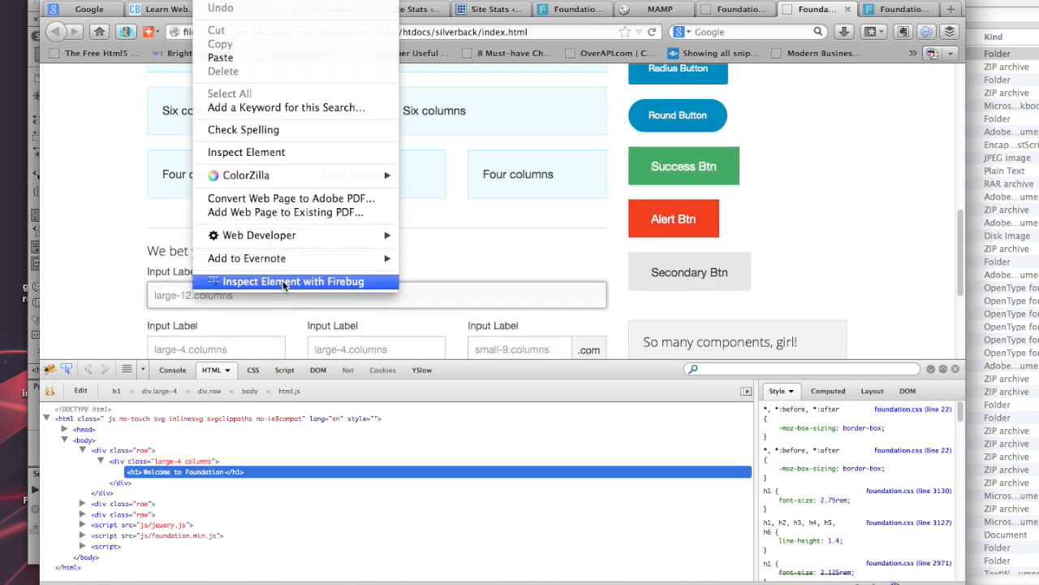
left_click(294, 281)
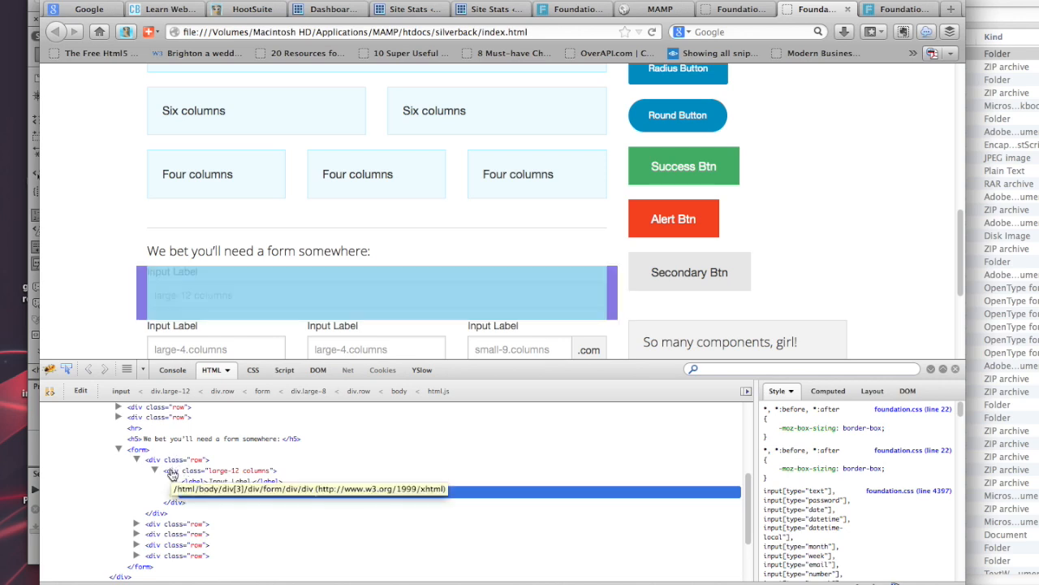
left_click(155, 470)
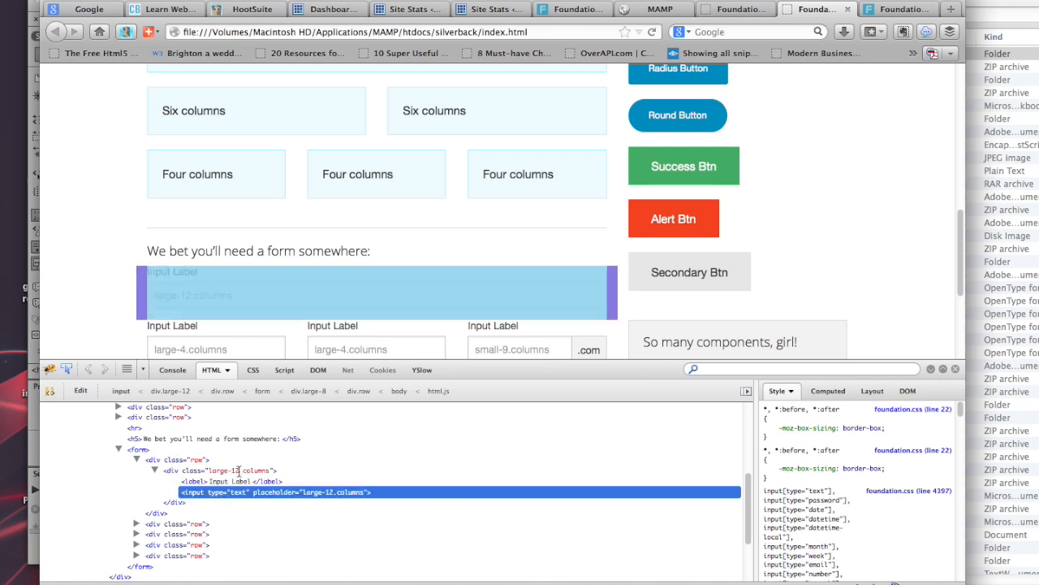
double_click(219, 471)
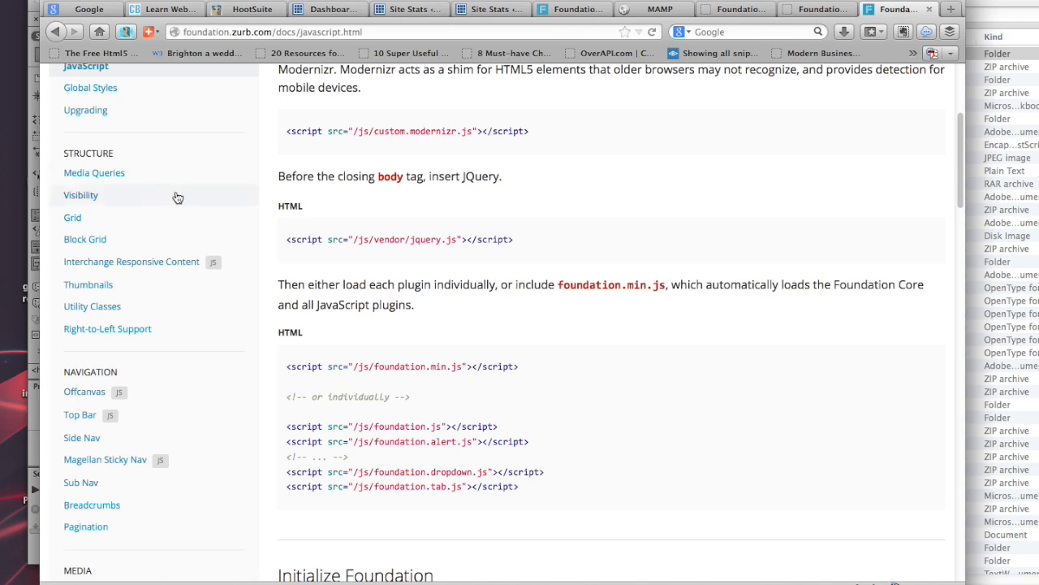
scroll("down", 3)
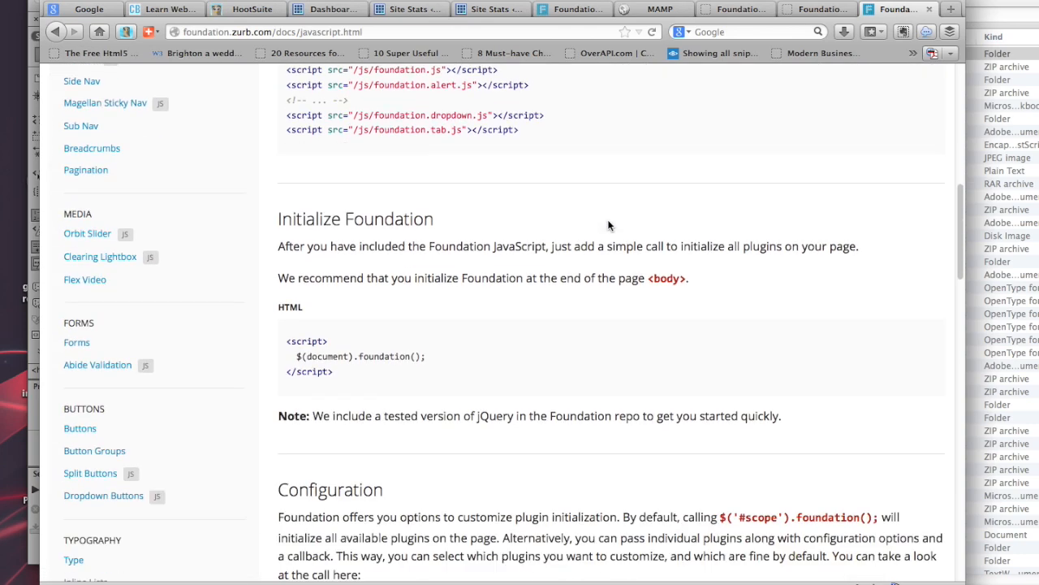
scroll("down", 3)
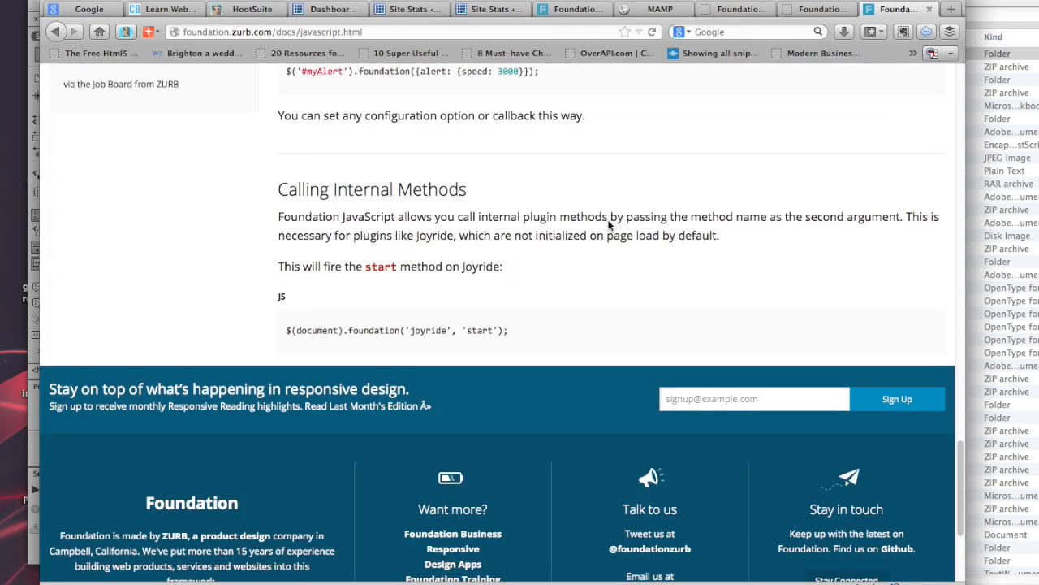
scroll("up", 3)
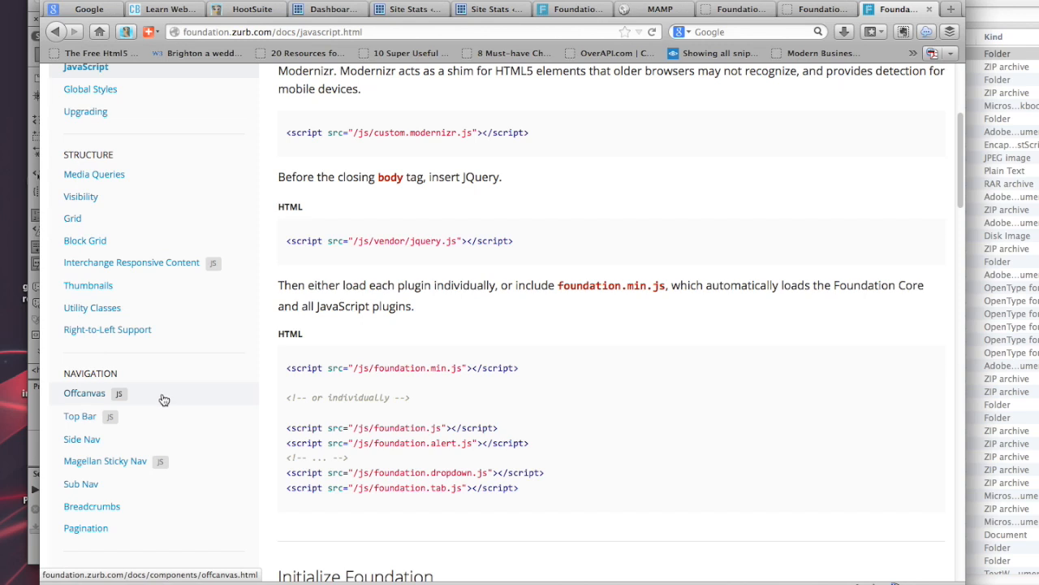
scroll("down", 3)
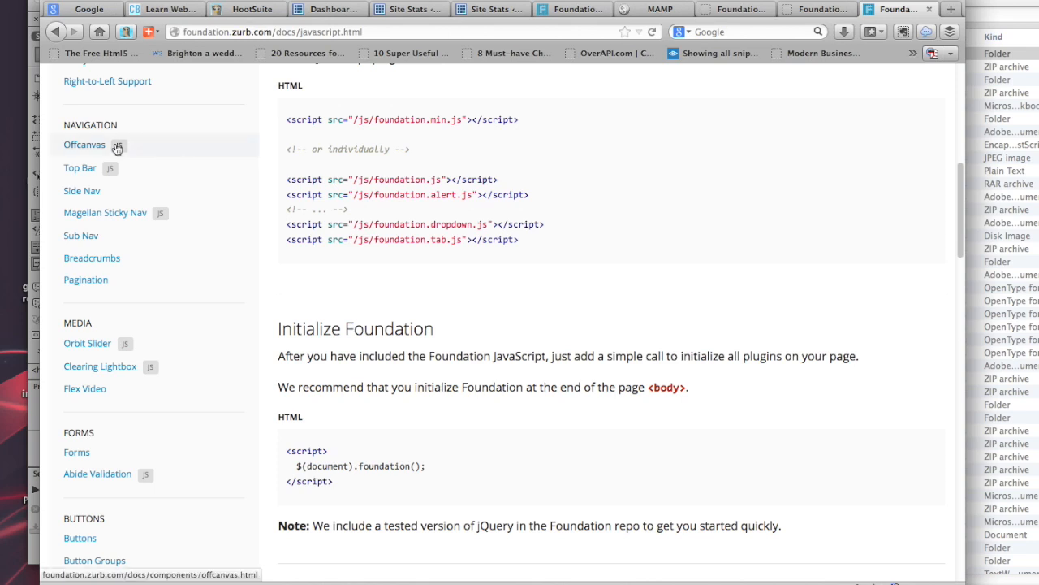
left_click(79, 168)
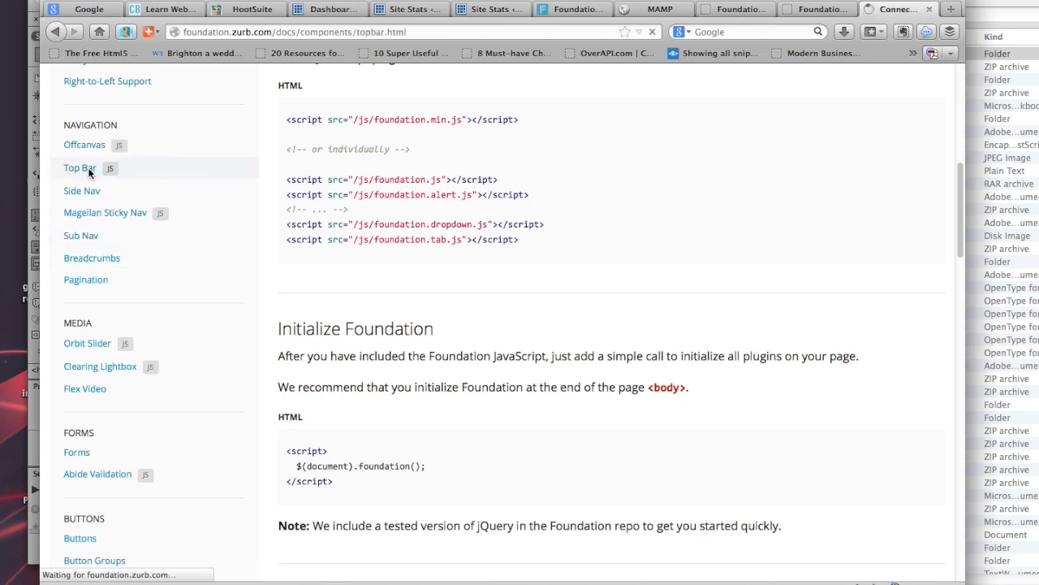
left_click(79, 168)
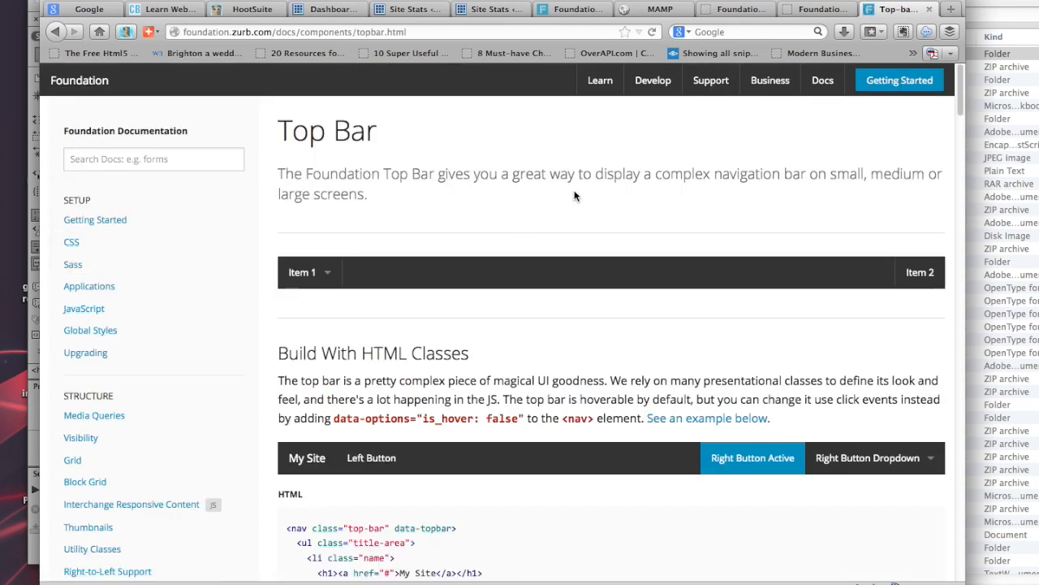
scroll("down", 3)
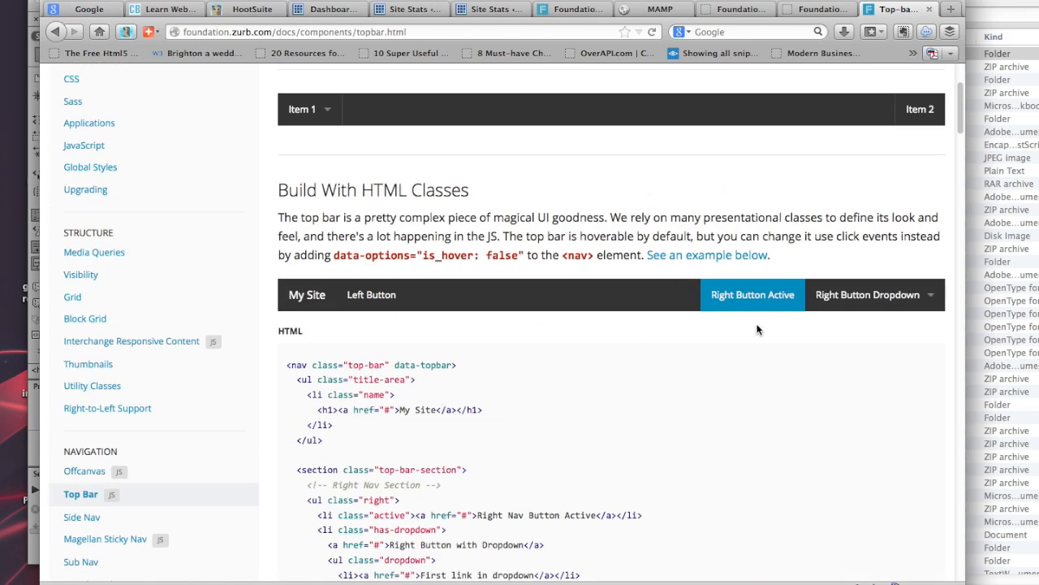
left_click(867, 294)
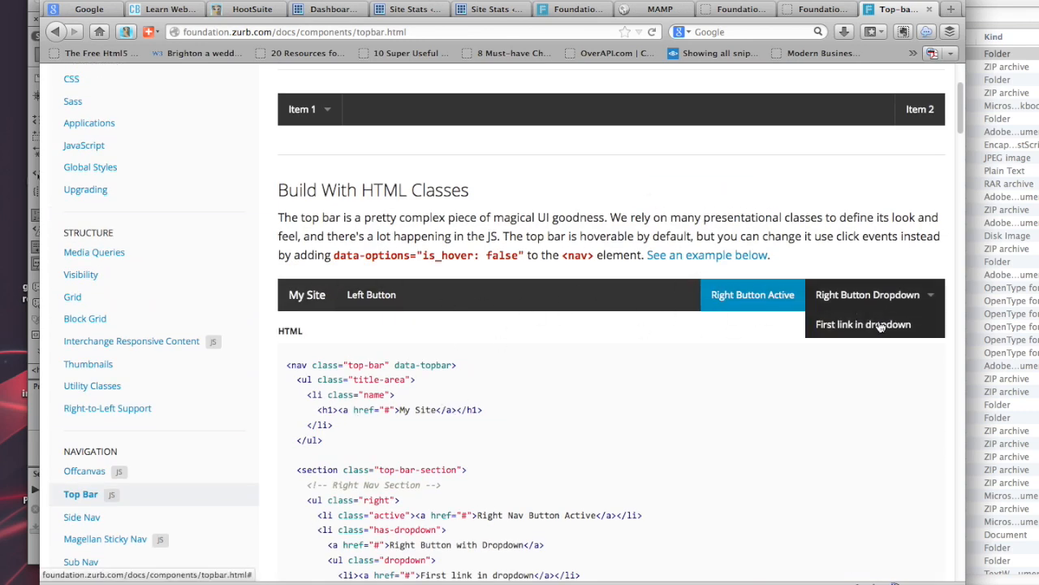
mouse_move(629, 330)
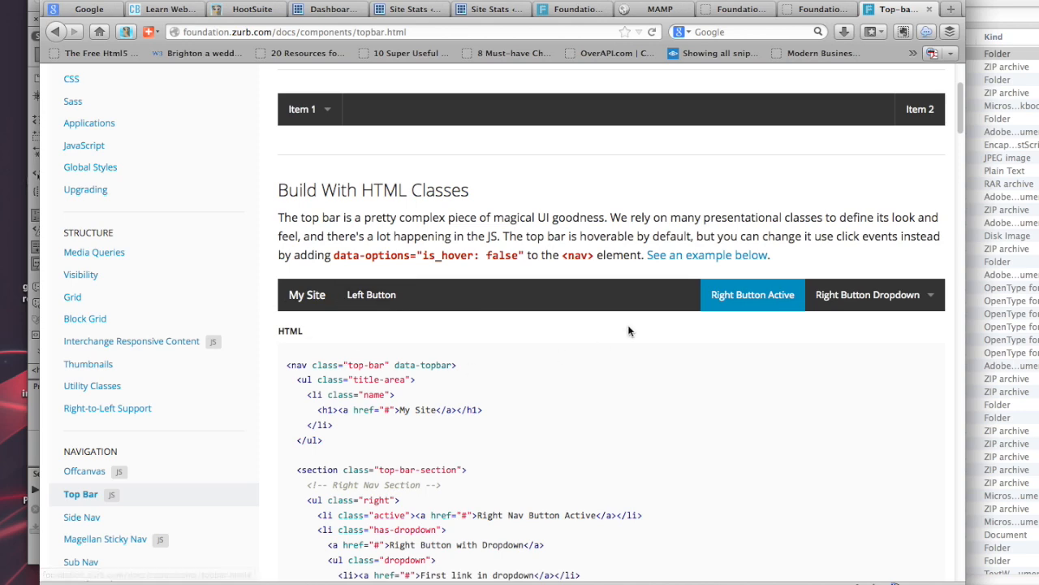
scroll("down", 3)
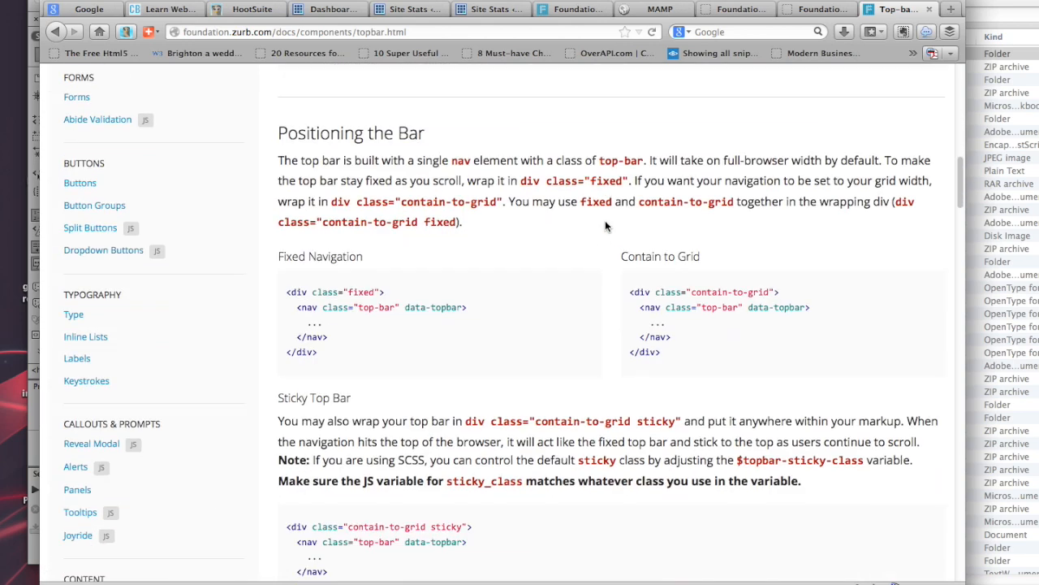
scroll("down", 3)
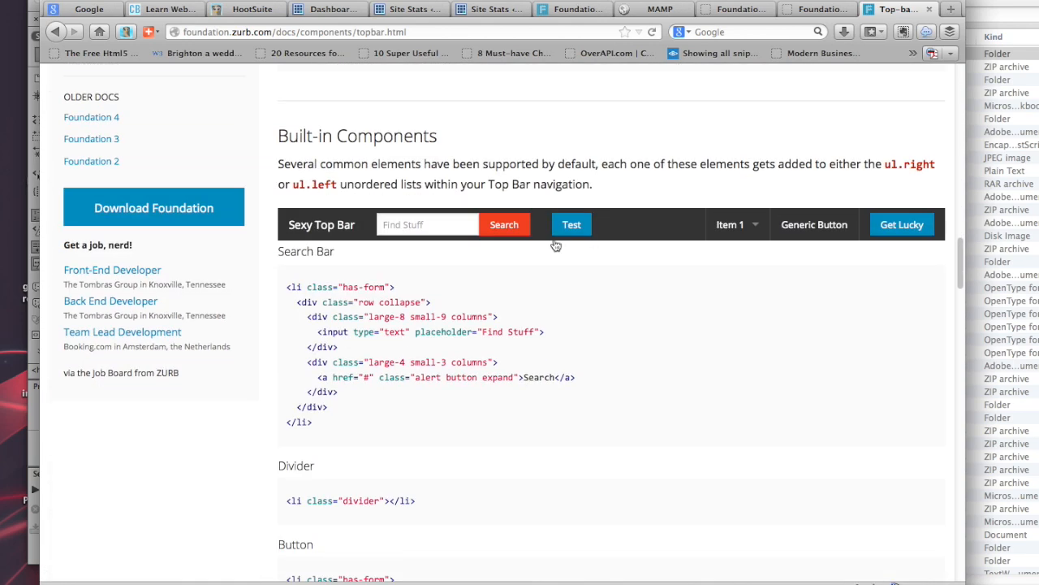
mouse_move(552, 323)
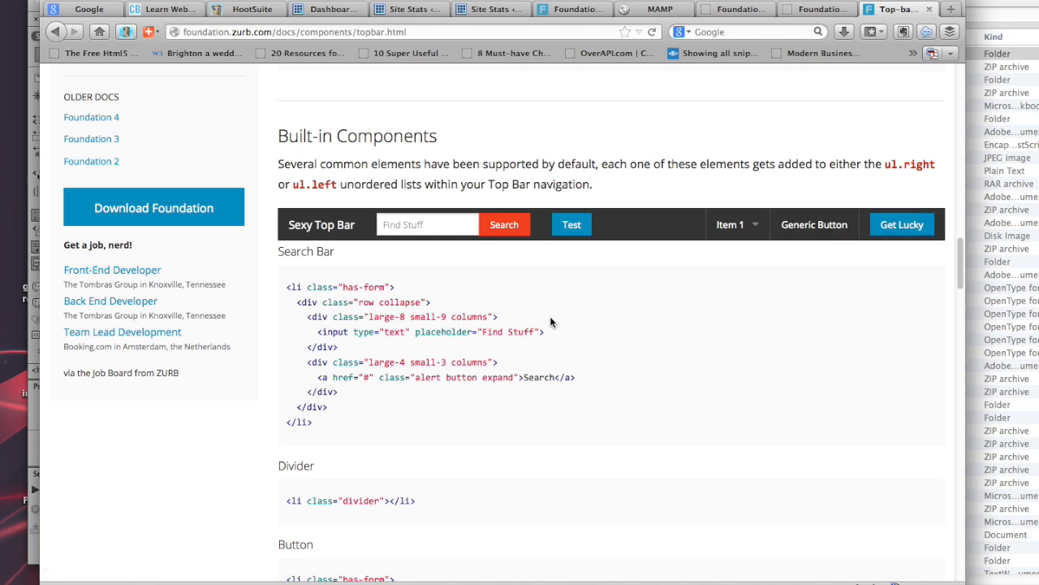
mouse_move(316, 307)
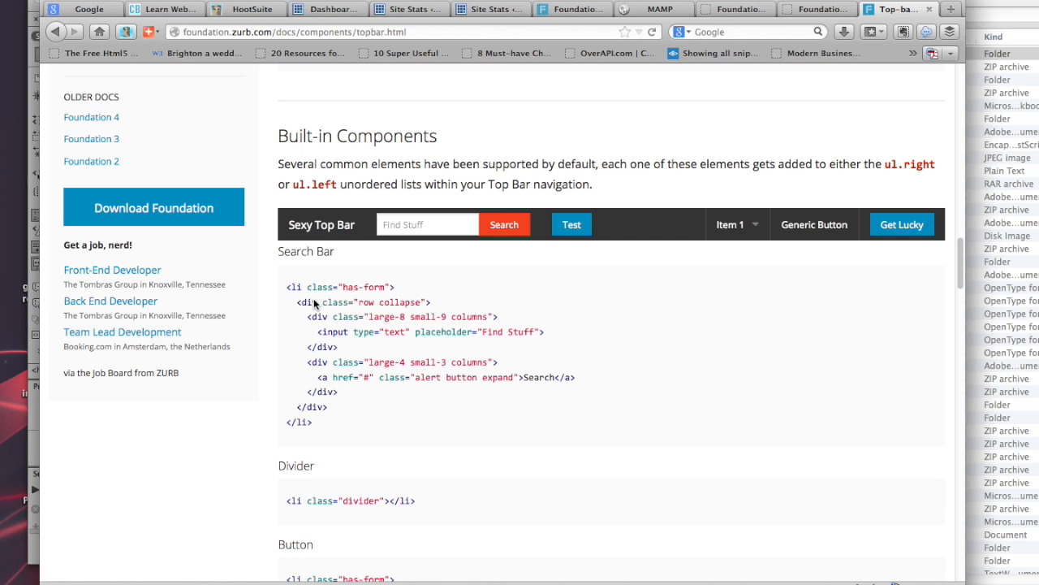
mouse_move(323, 299)
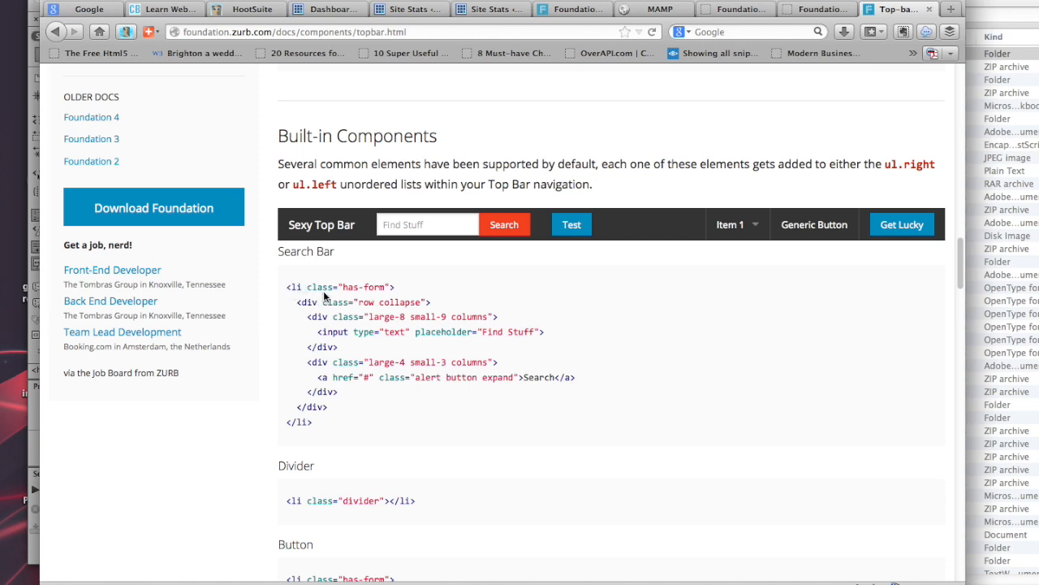
mouse_move(558, 244)
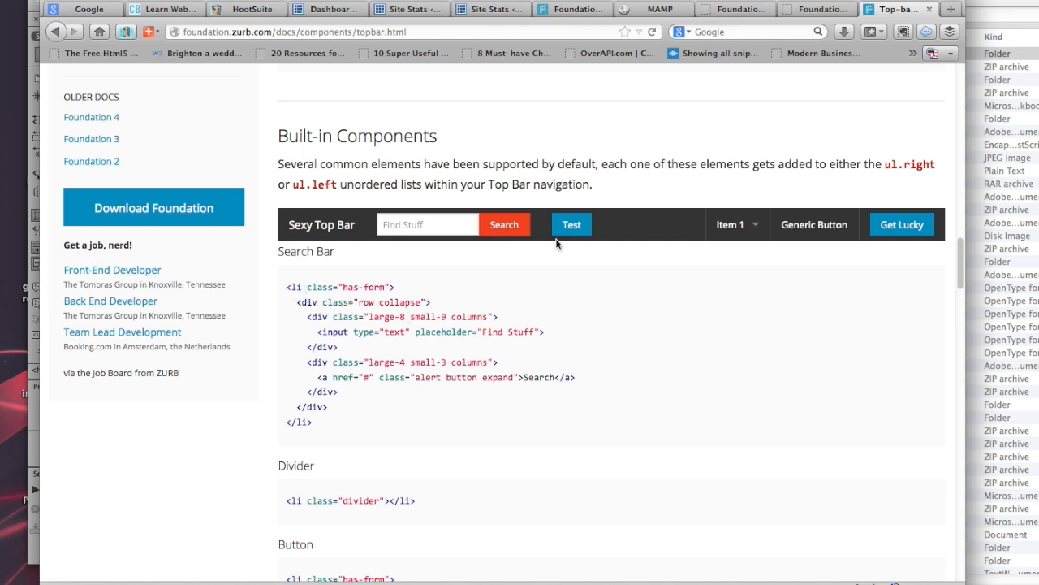
mouse_move(294, 489)
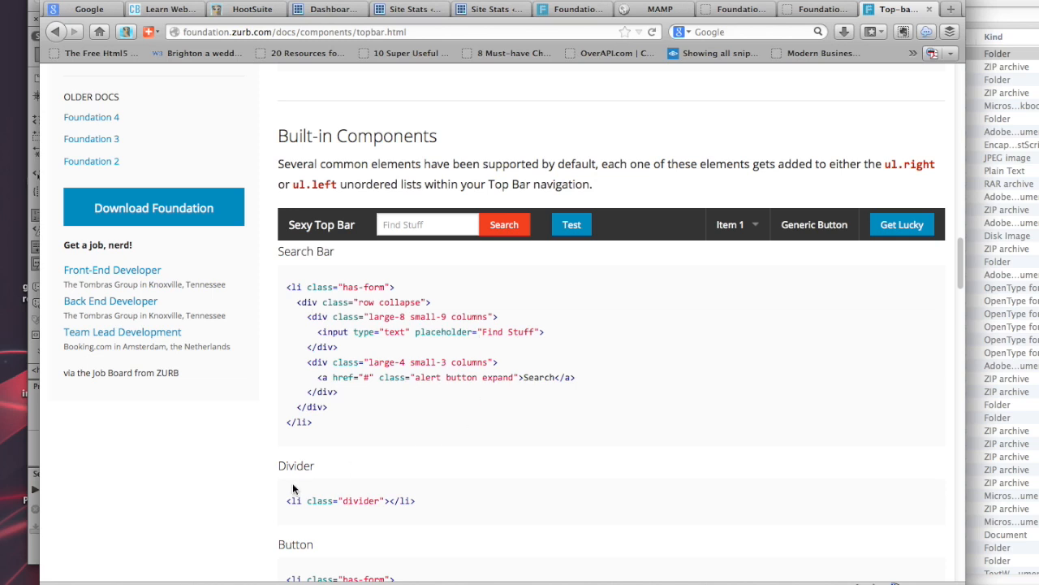
mouse_move(433, 321)
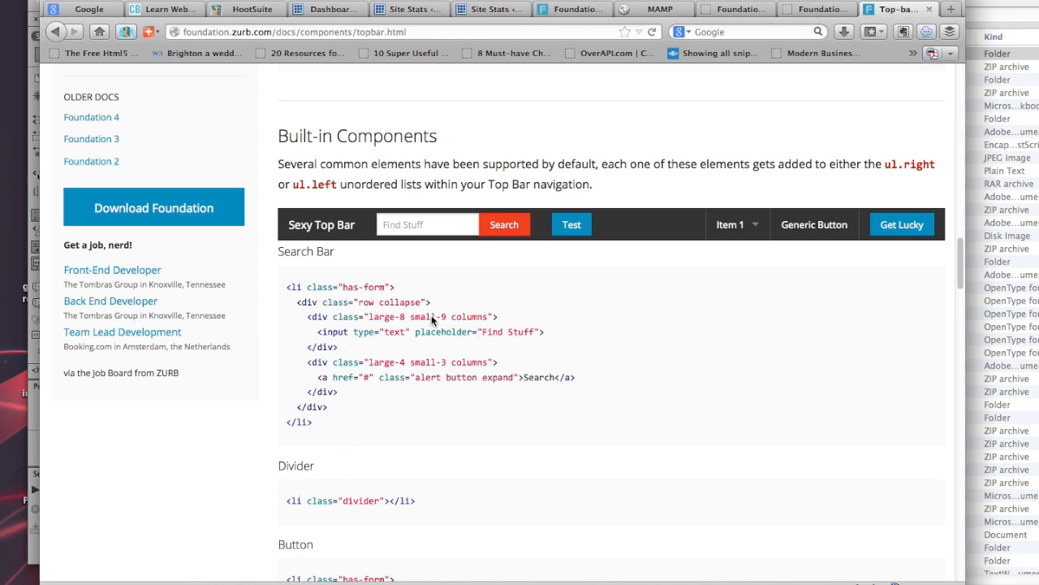
mouse_move(422, 322)
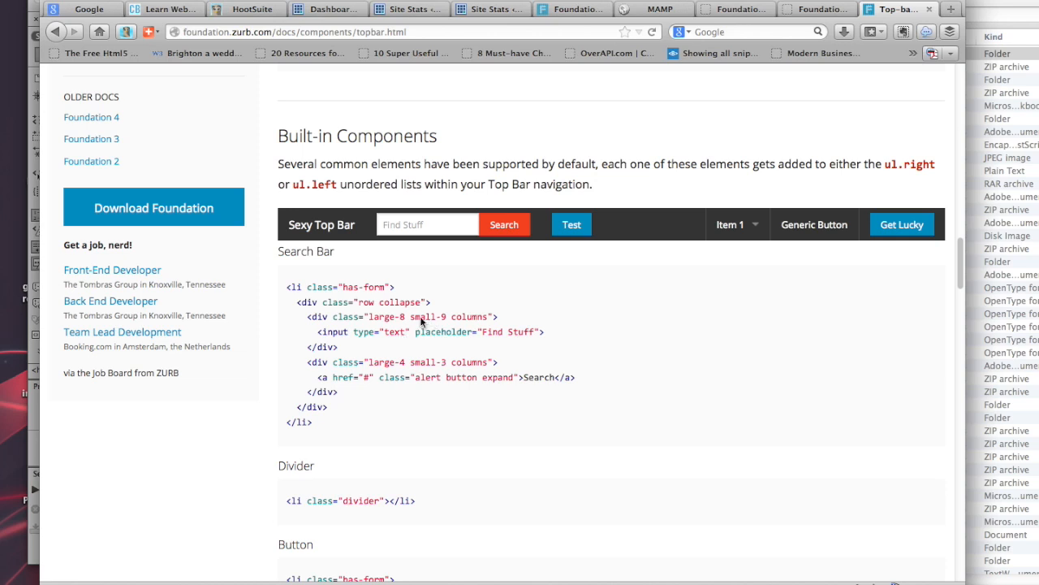
scroll("down", 3)
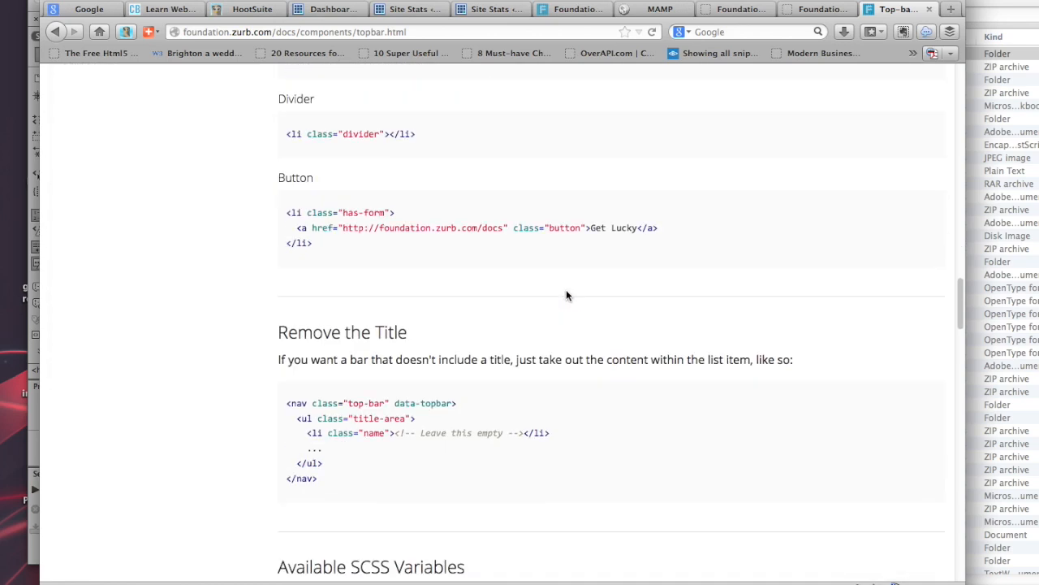
scroll("down", 3)
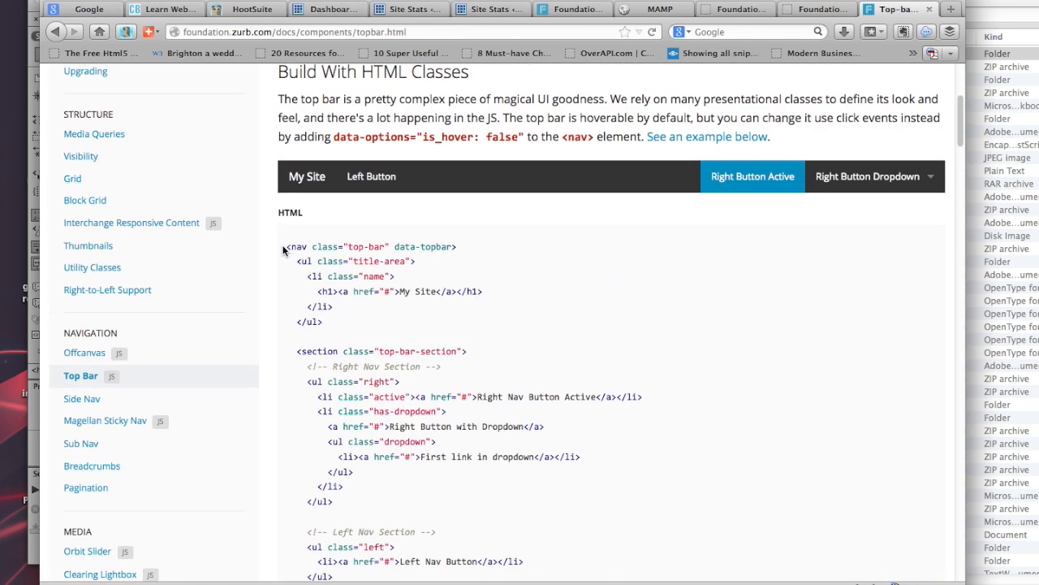
Select the example top-bar HTML code in the Foundation documentation.
left_click_drag(283, 247, 409, 510)
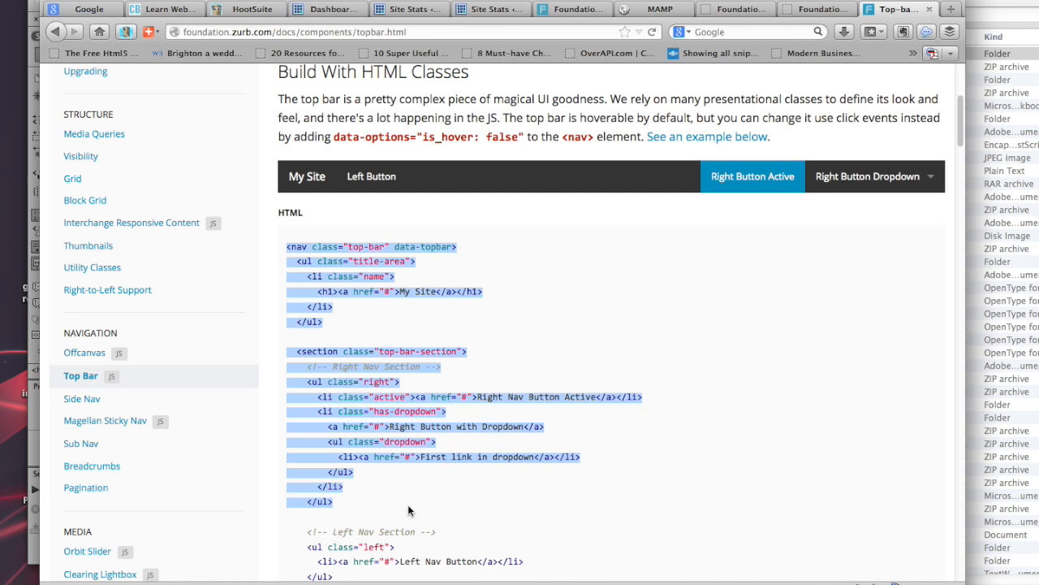
scroll("down", 3)
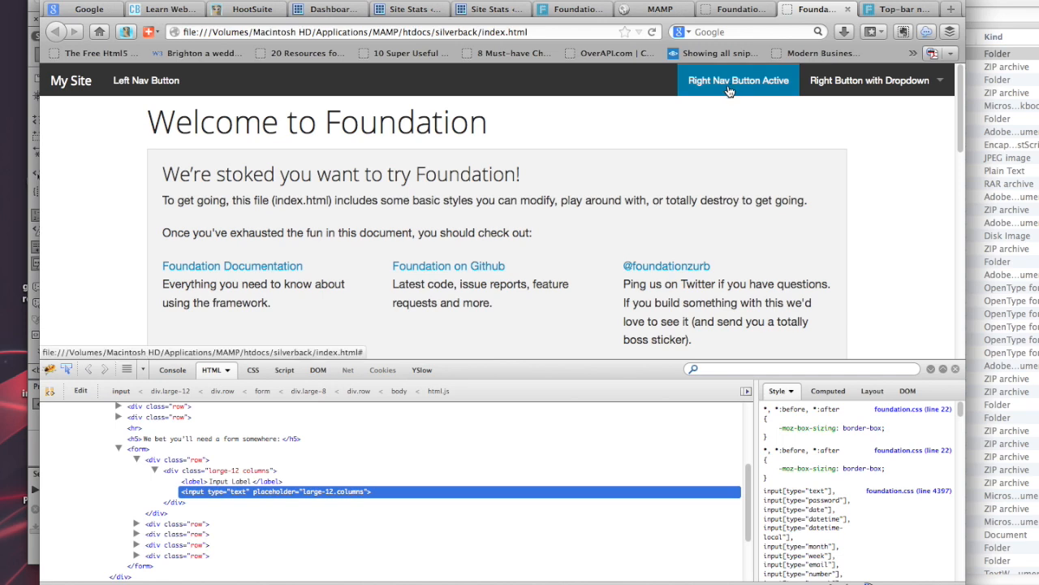
mouse_move(501, 178)
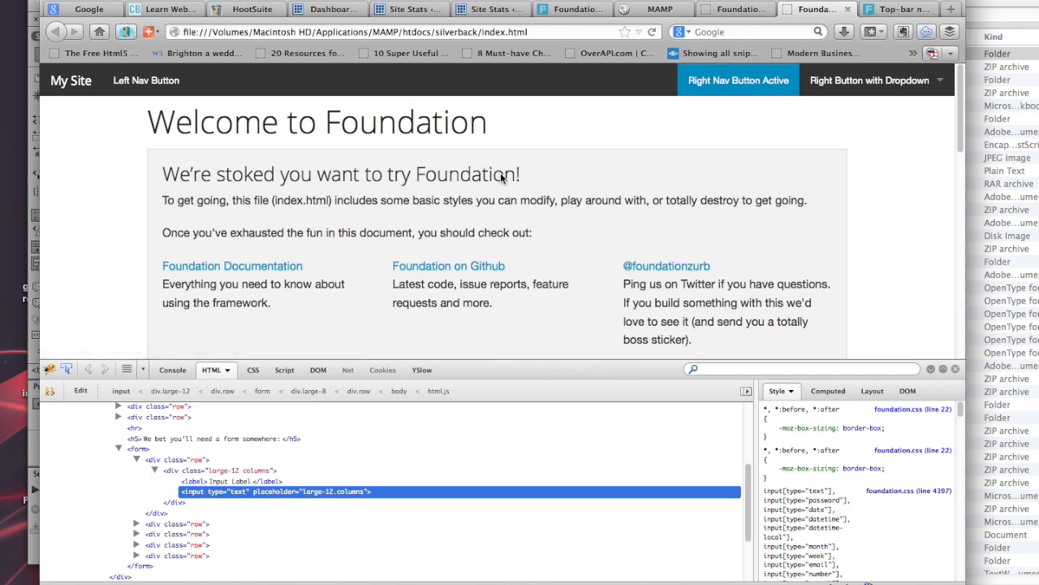
mouse_move(61, 128)
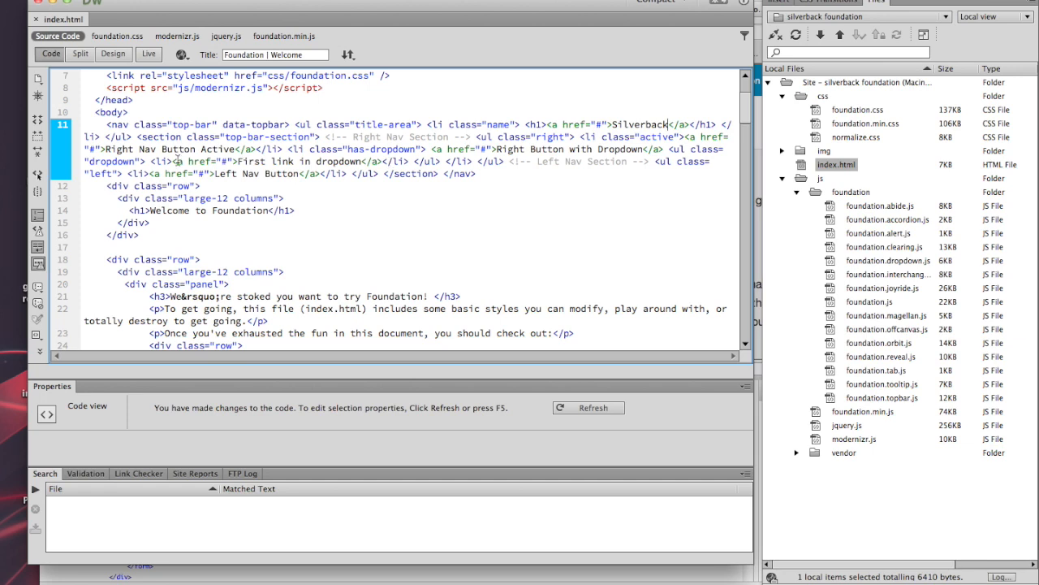
Select text in the top bar's dropdown link markup in index.html for editing.
double_click(182, 161)
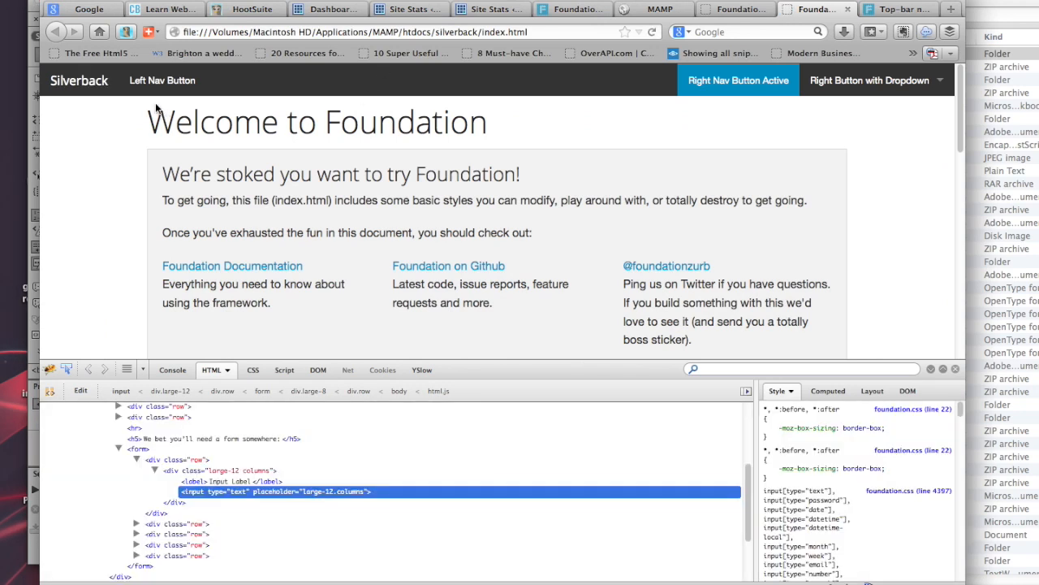
In Firefox, check the Silverback dropdown's two links and test the active nav button.
left_click(870, 81)
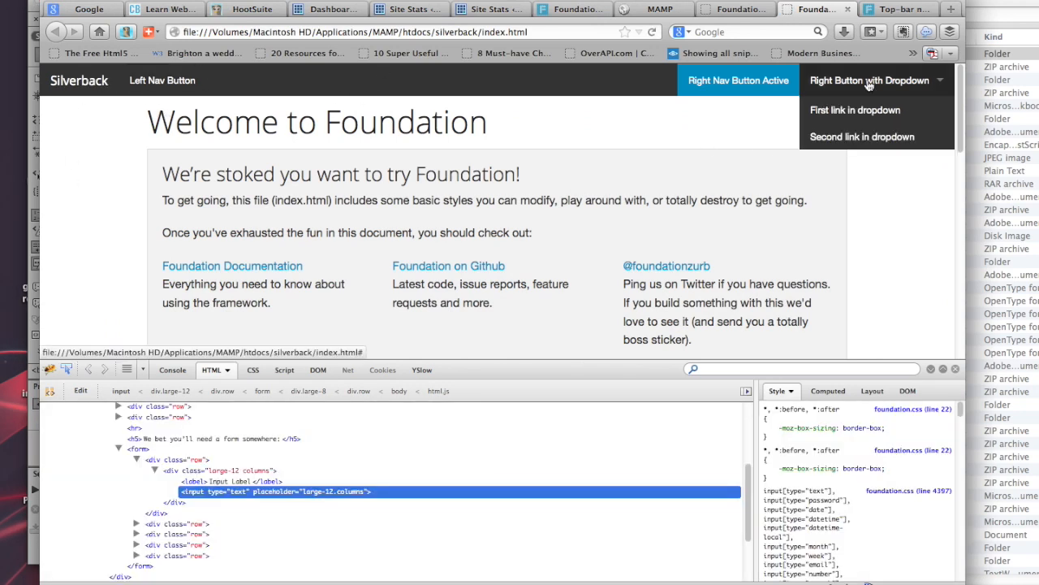
mouse_move(884, 140)
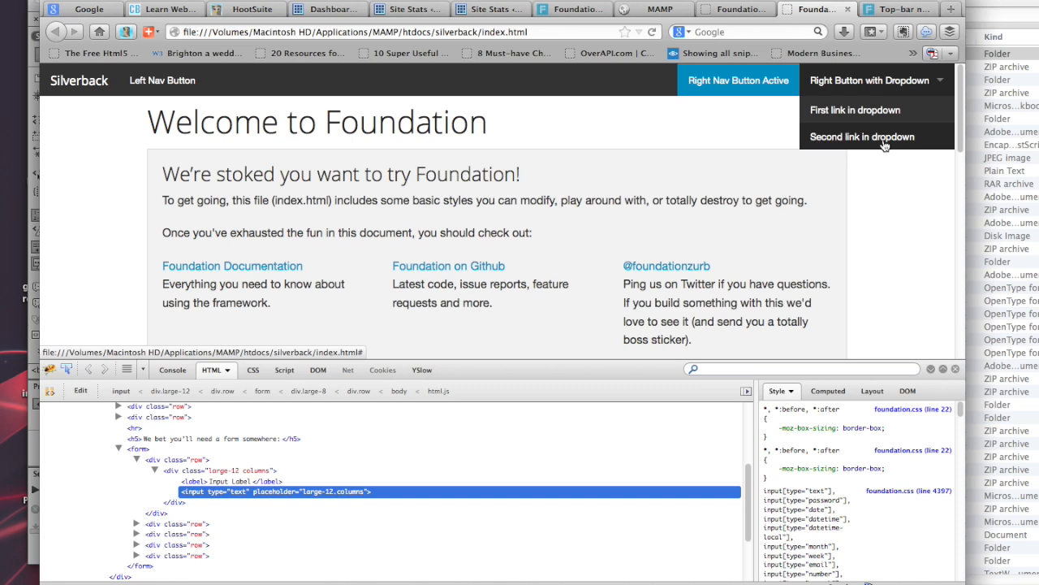
mouse_move(738, 80)
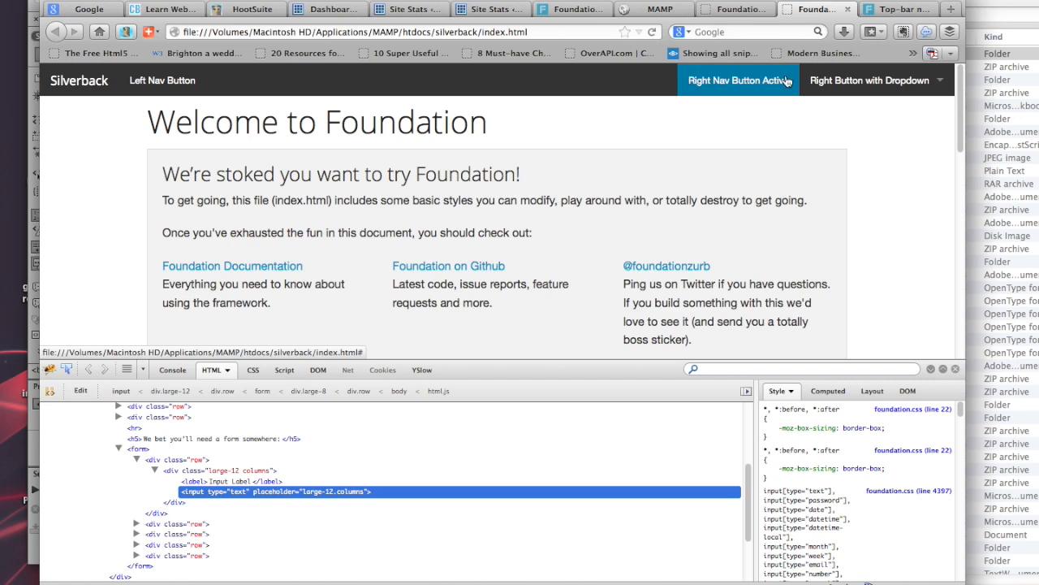
left_click(869, 79)
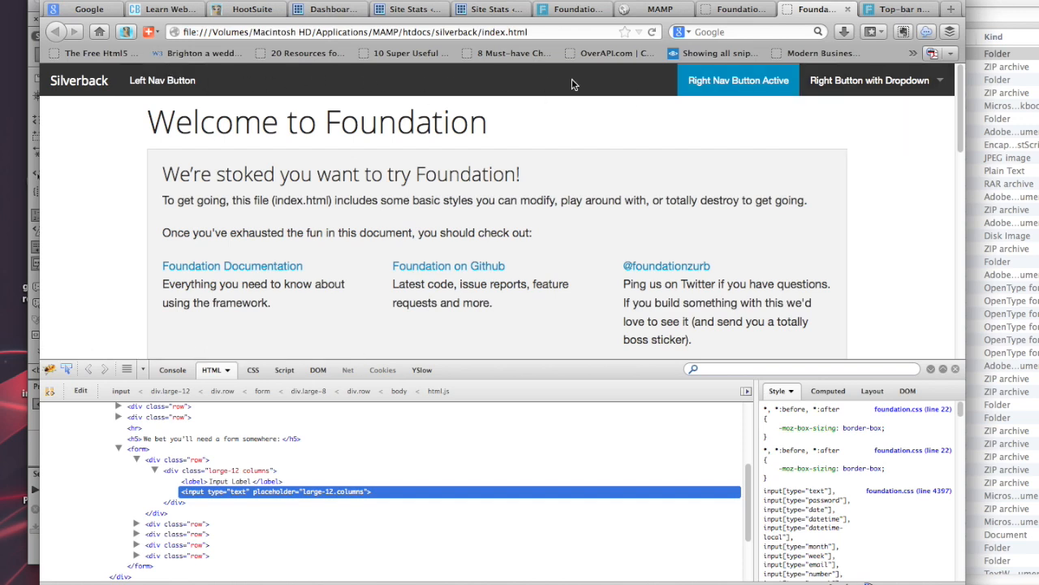
mouse_move(318, 88)
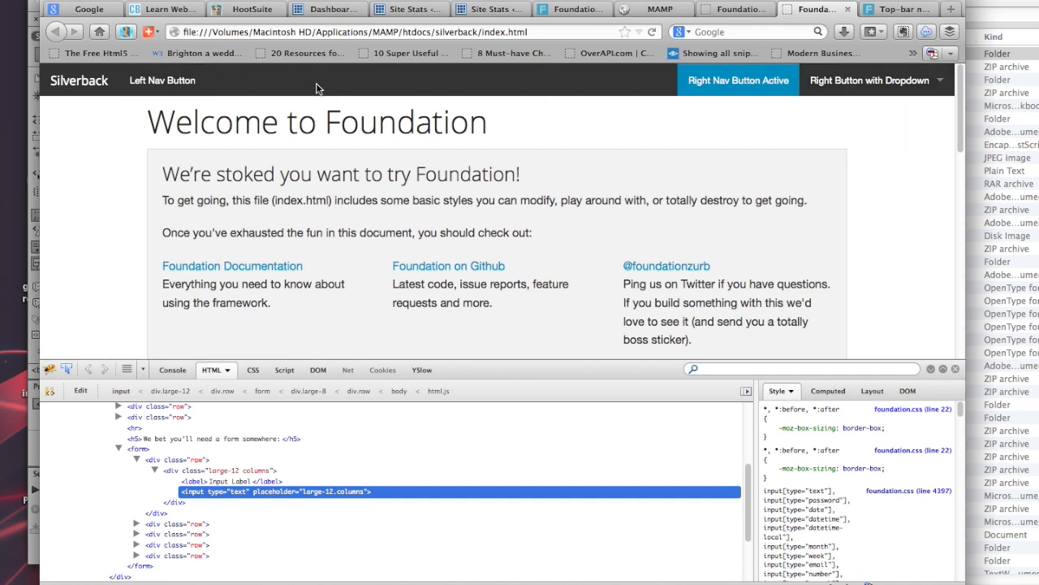
mouse_move(463, 91)
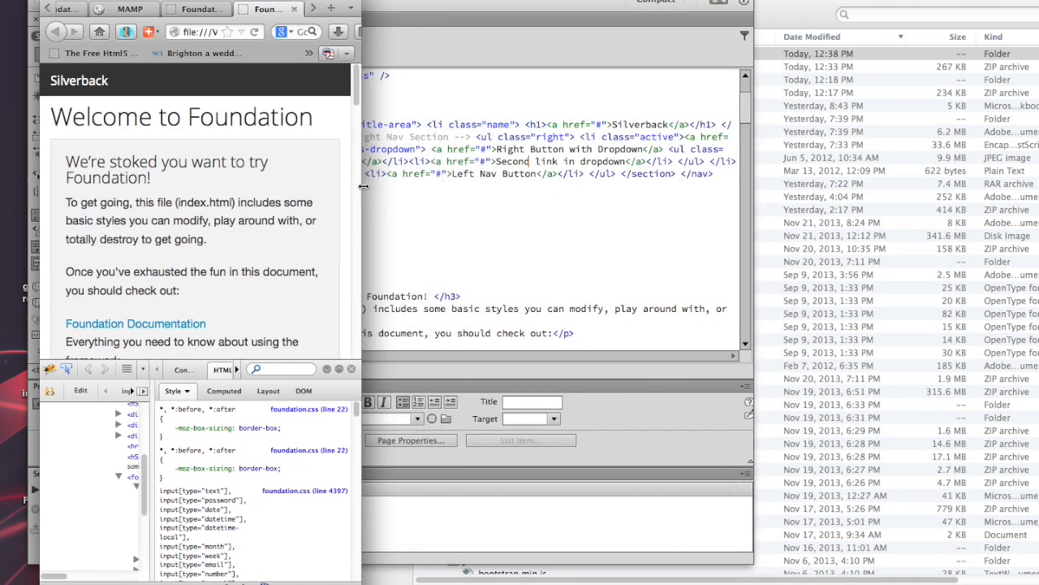
mouse_move(417, 240)
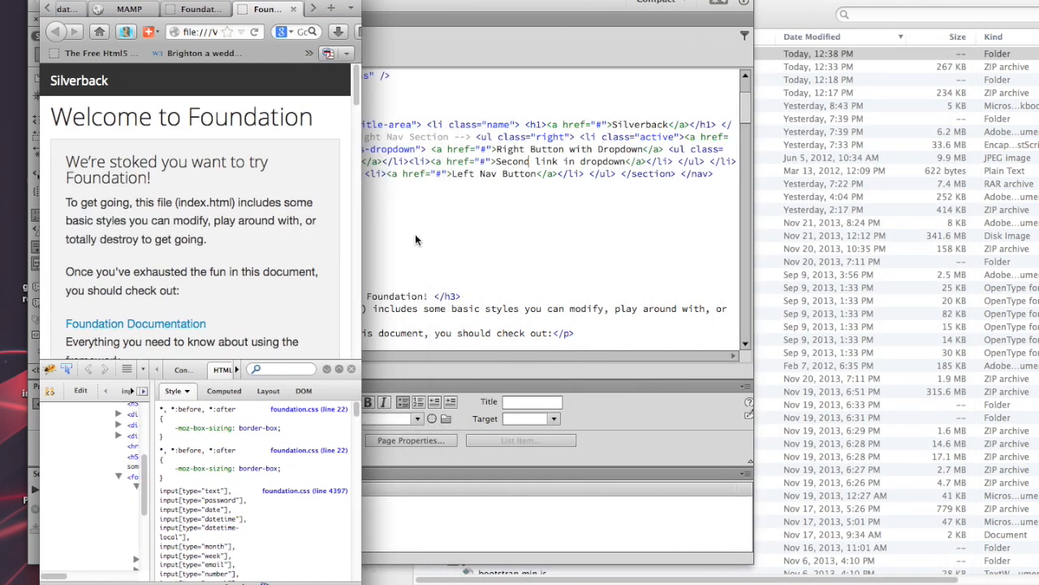